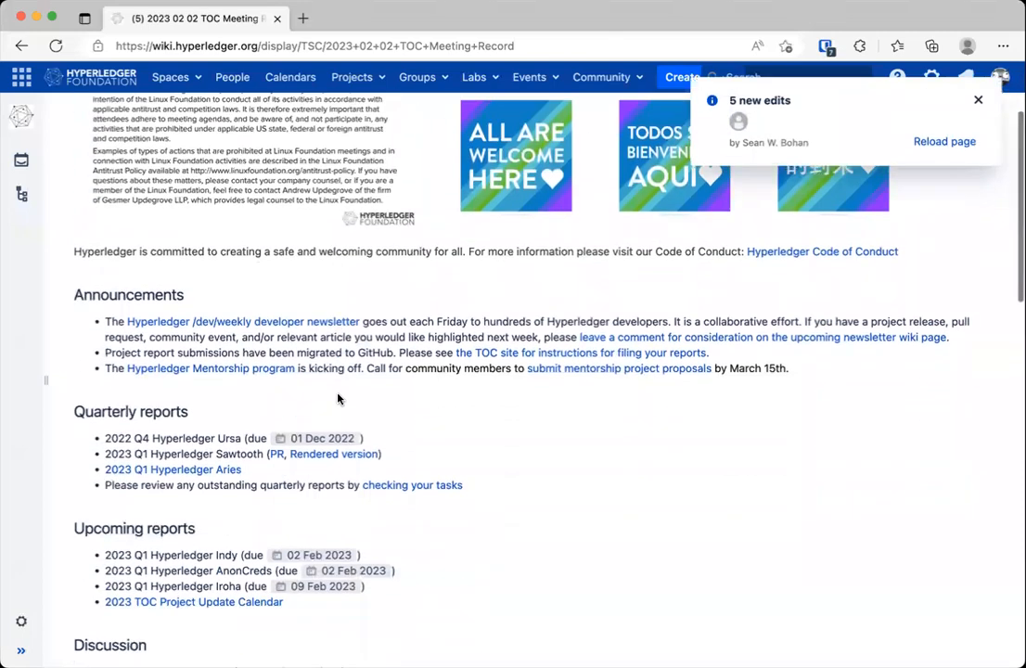
Step: Scroll to the meeting record's Discussion list and open the 'Move meeting agendas to GitHub' issue
{"action": "scroll", "scroll_direction": "down", "scroll_amount": 3}
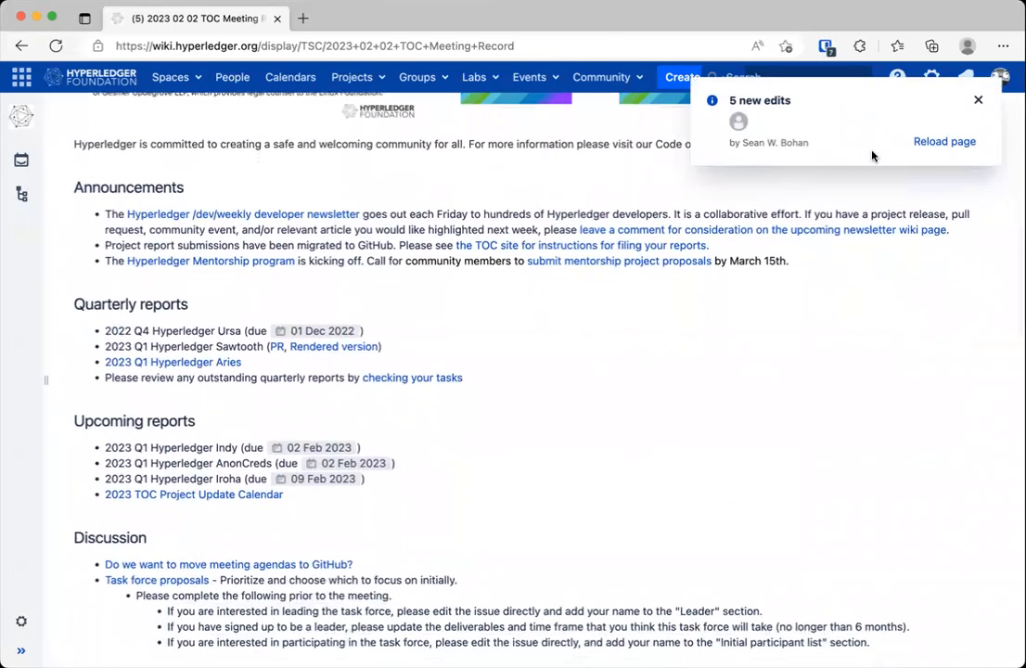
{"action": "left_click", "coordinate": [978, 99]}
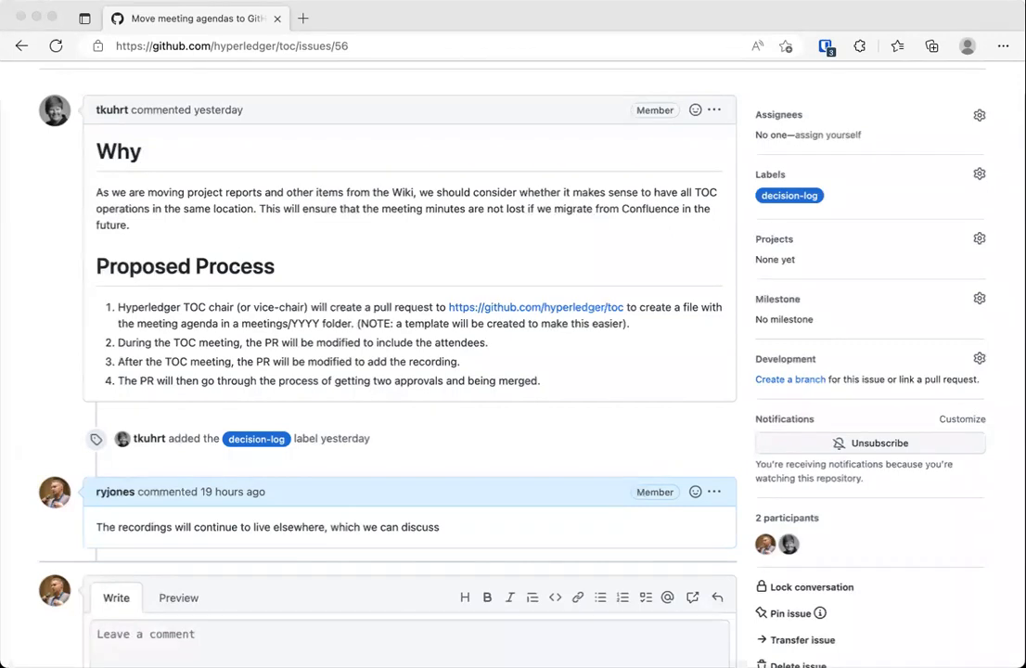
{"action": "mouse_move", "coordinate": [312, 142]}
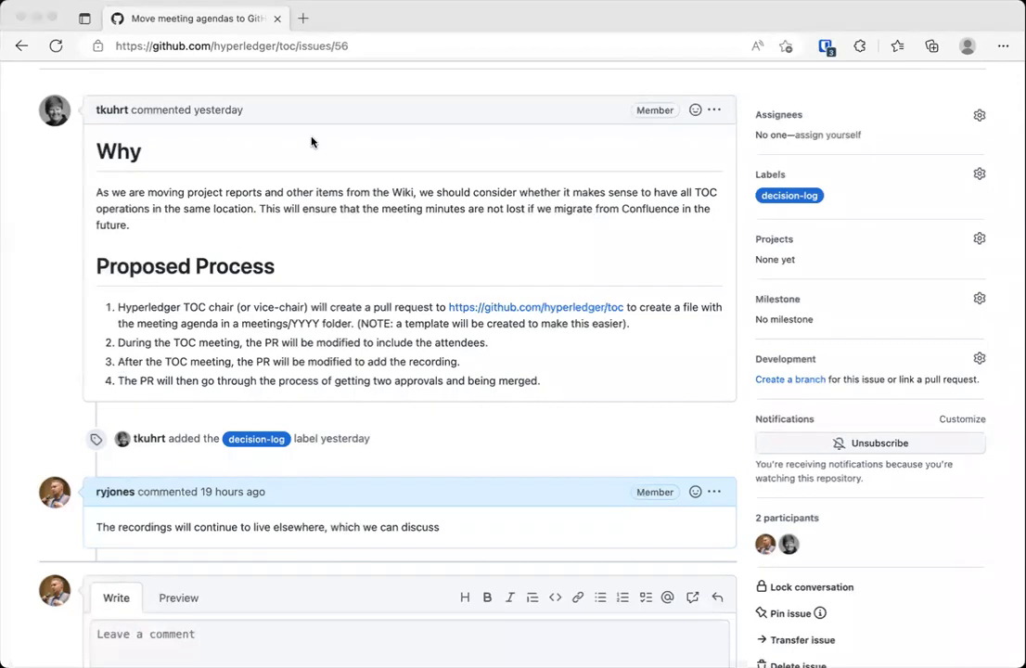
{"action": "mouse_move", "coordinate": [318, 134]}
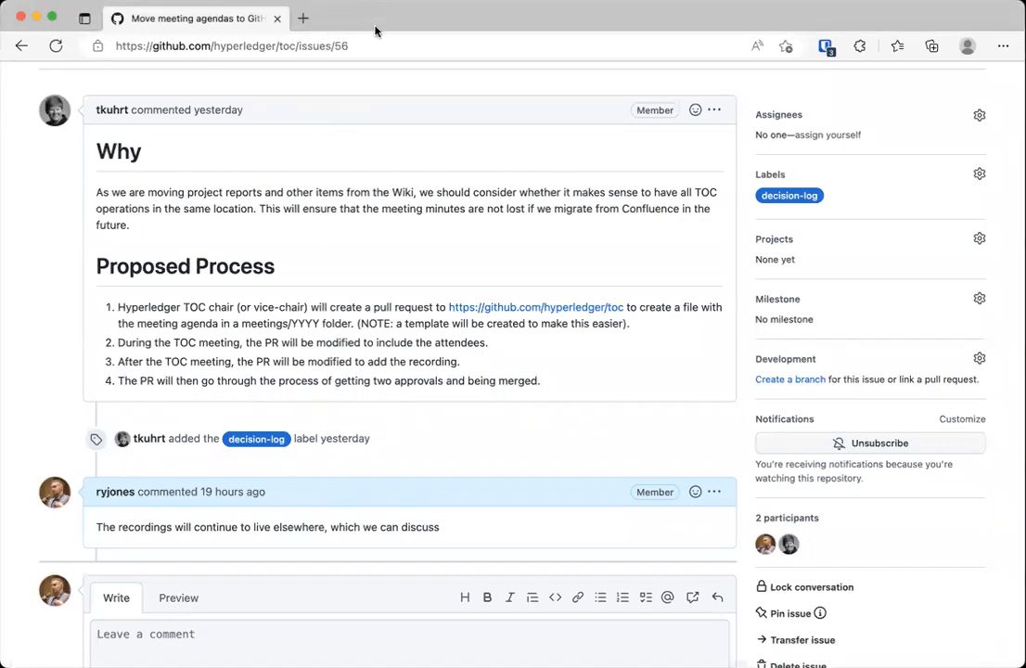
{"action": "scroll", "scroll_direction": "down", "scroll_amount": 3}
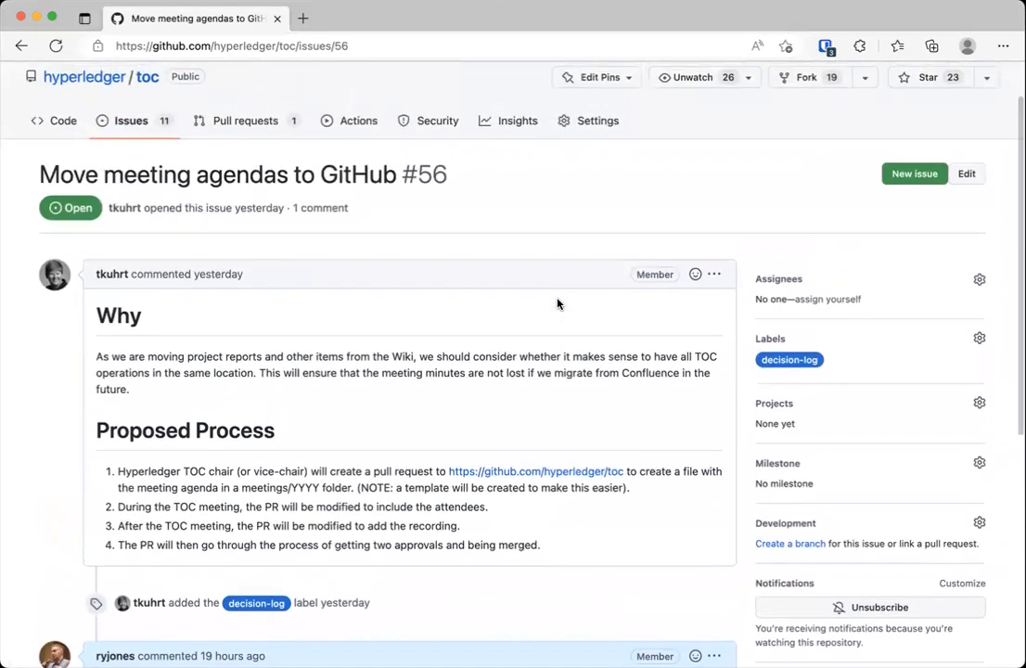
Step: Browse the Project Updates section of toc.hyperledger.org, then close that page
{"action": "left_click", "coordinate": [303, 17]}
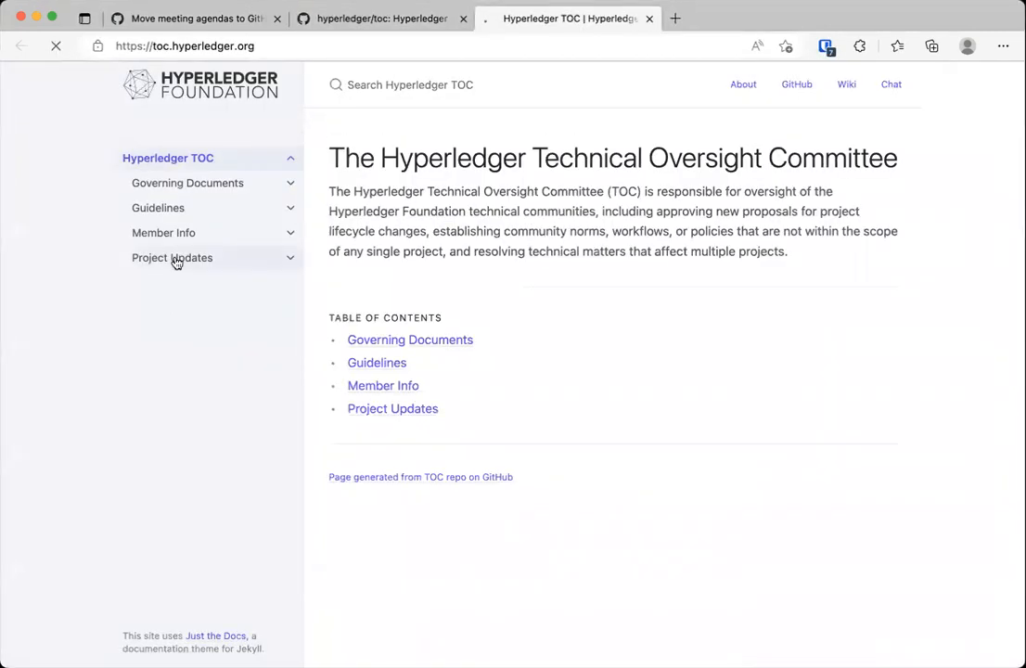
{"action": "left_click", "coordinate": [172, 257]}
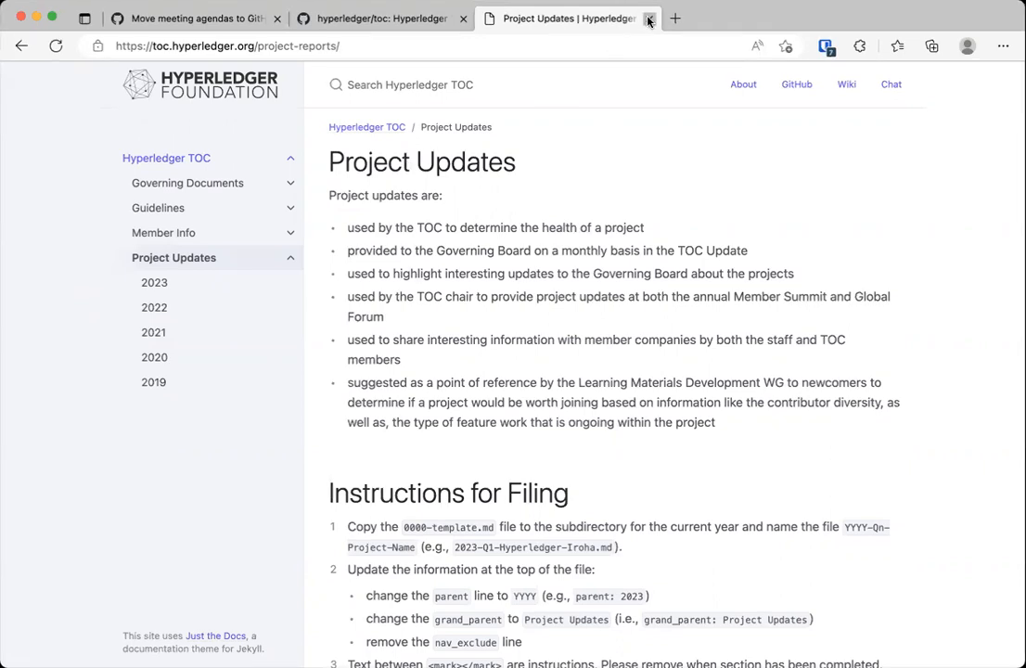
{"action": "left_click", "coordinate": [650, 18]}
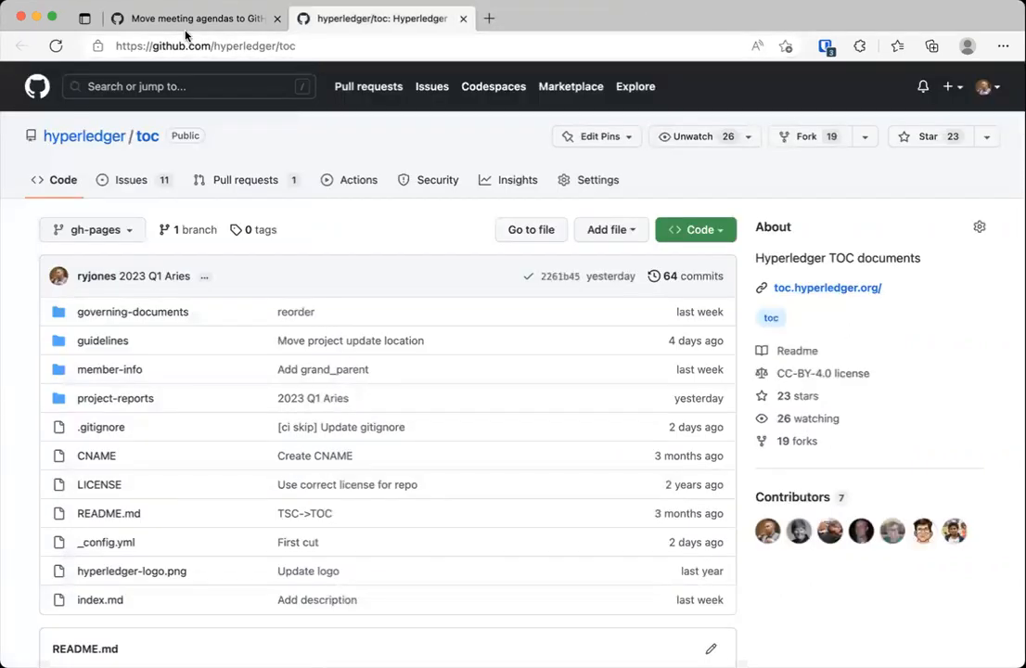
Step: Switch back to the browser tab for issue #56, 'Move meeting agendas to GitHub'
{"action": "left_click", "coordinate": [185, 19]}
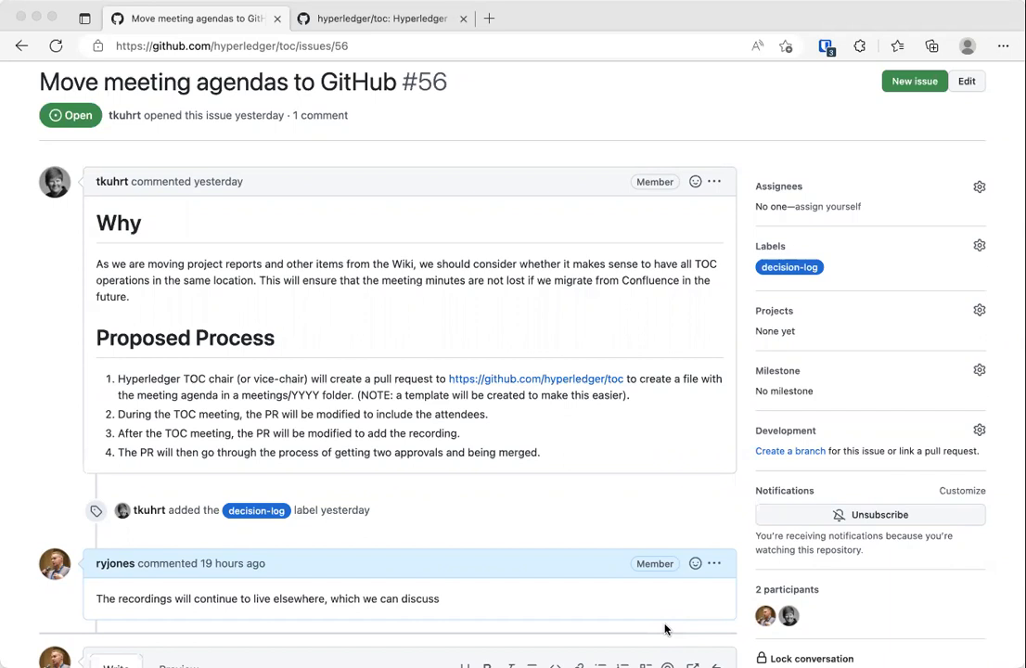
{"action": "mouse_move", "coordinate": [645, 539]}
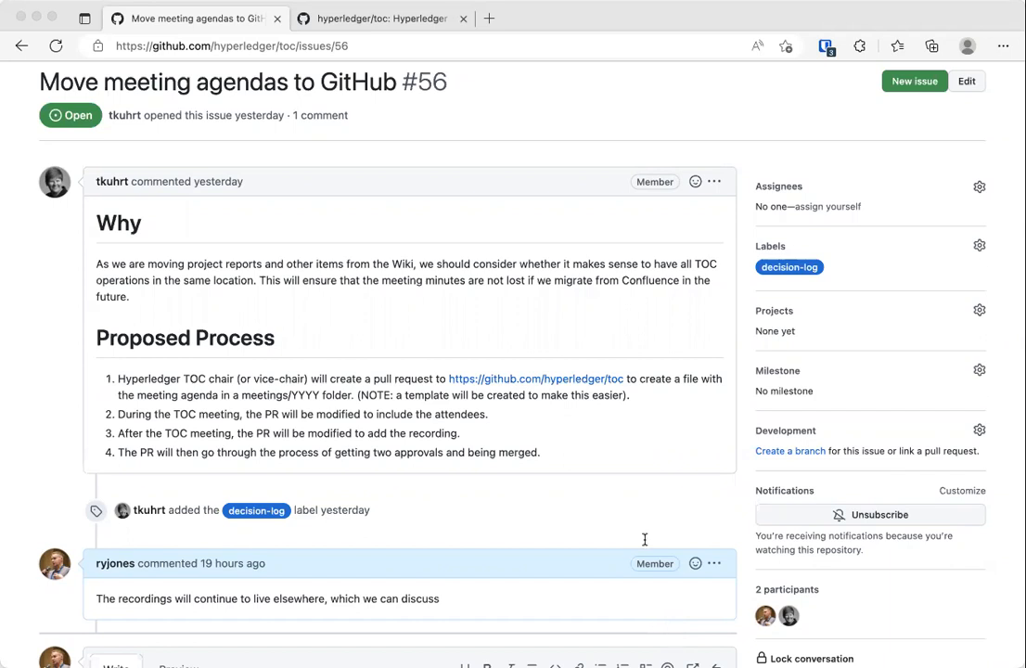
{"action": "mouse_move", "coordinate": [647, 509]}
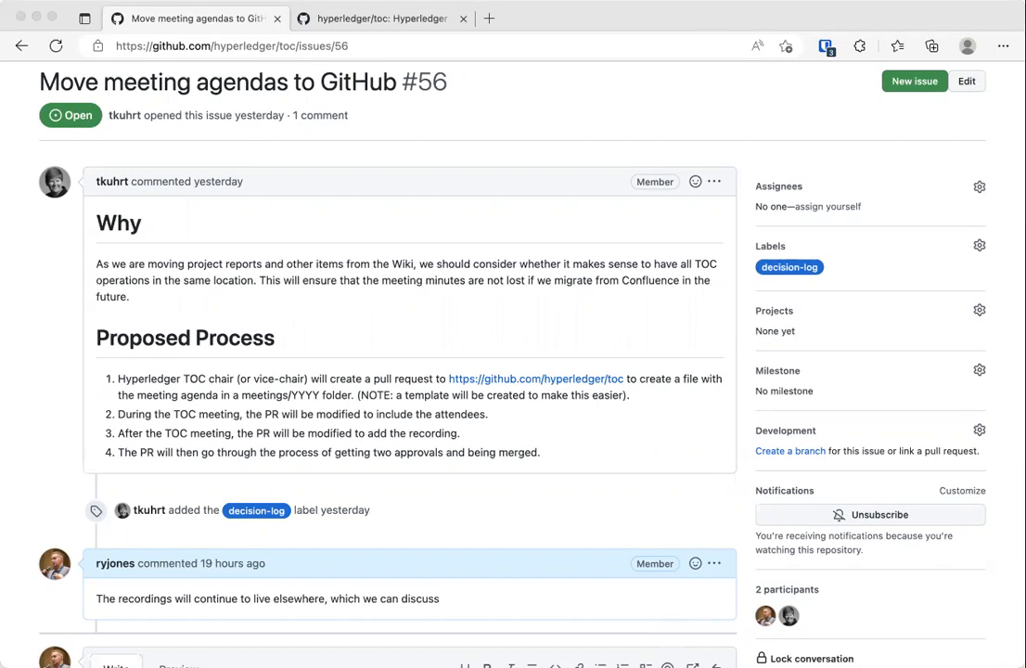
{"action": "mouse_move", "coordinate": [626, 102]}
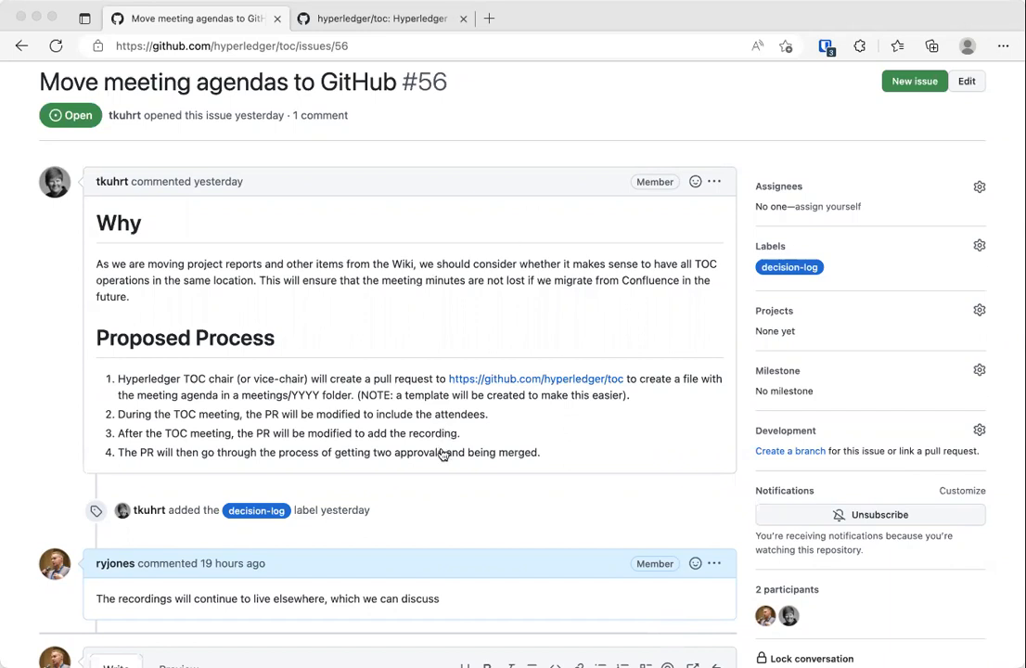
{"action": "mouse_move", "coordinate": [651, 119]}
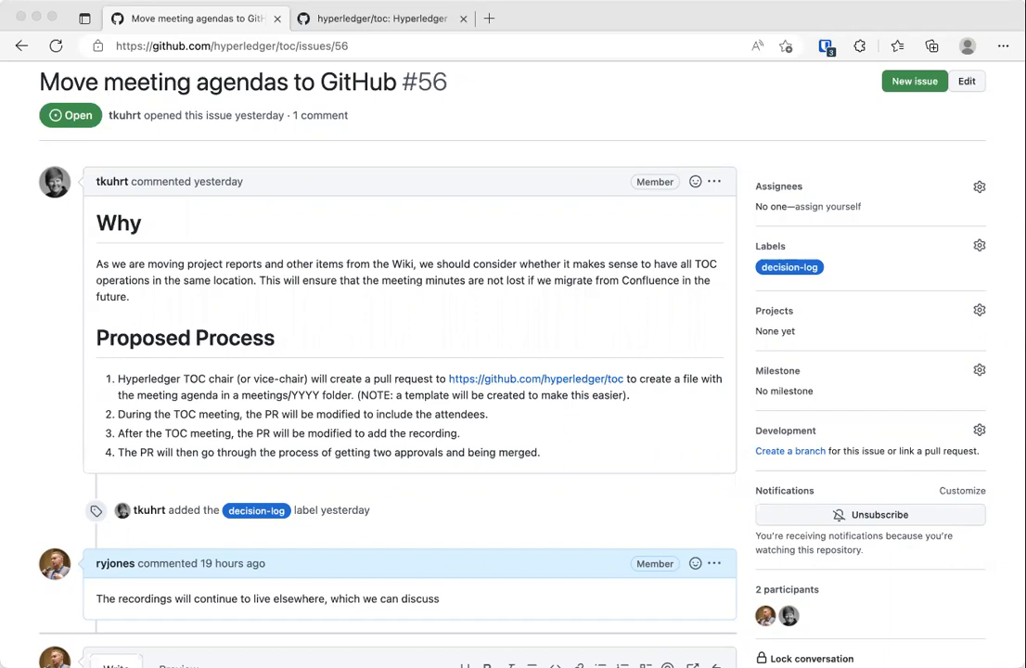
{"action": "mouse_move", "coordinate": [487, 15]}
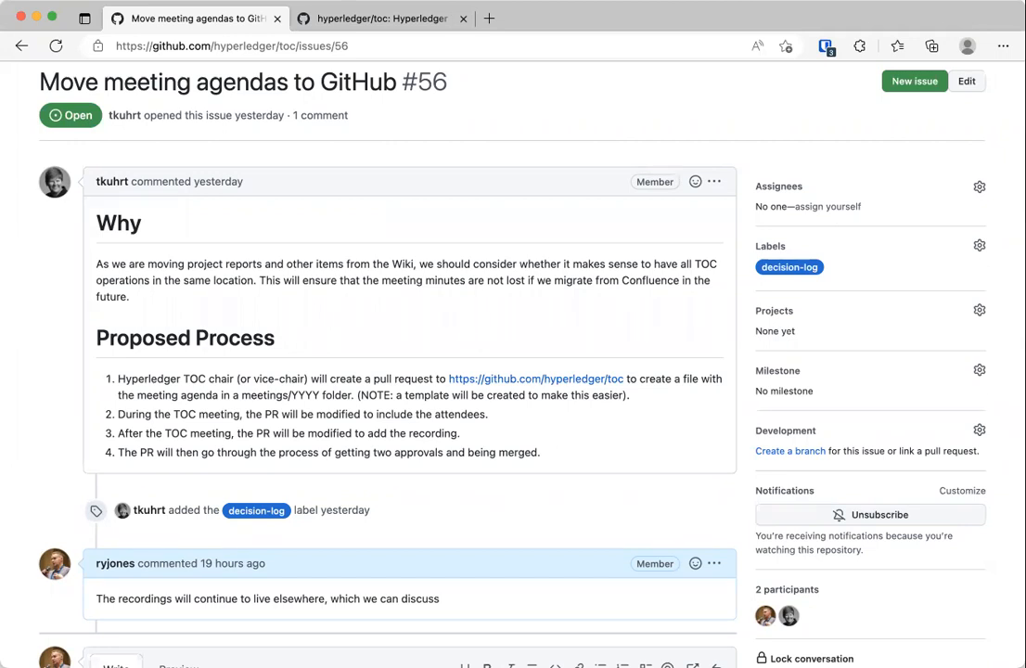
Step: From the hyperledger/toc repository, open the TOC site's 2023 updates and read the Q1 Hyperledger Fabric report
{"action": "left_click", "coordinate": [381, 17]}
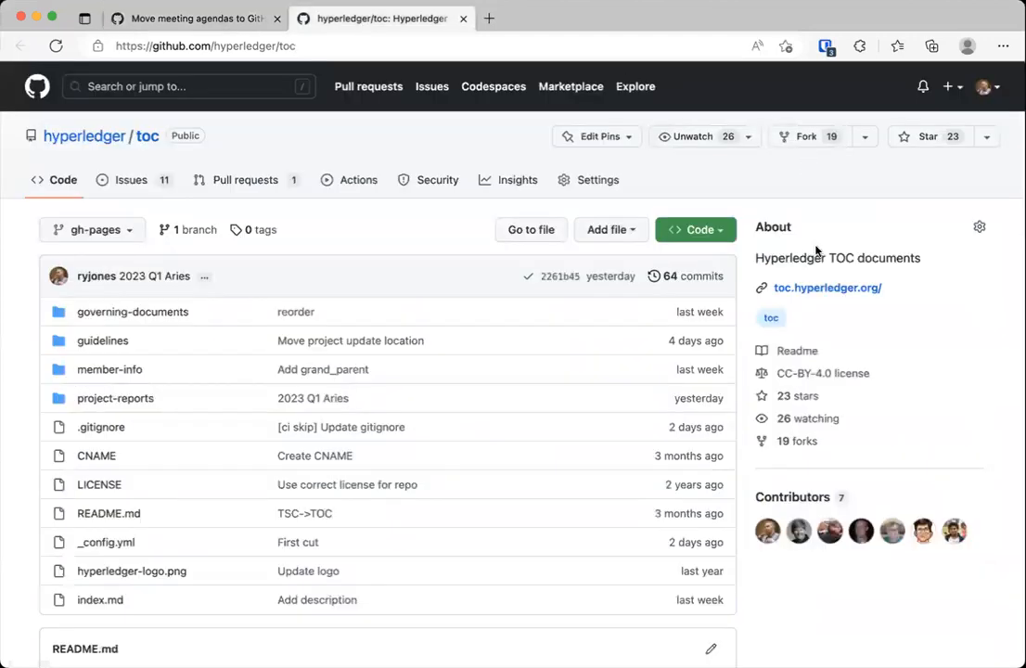
{"action": "left_click", "coordinate": [826, 287]}
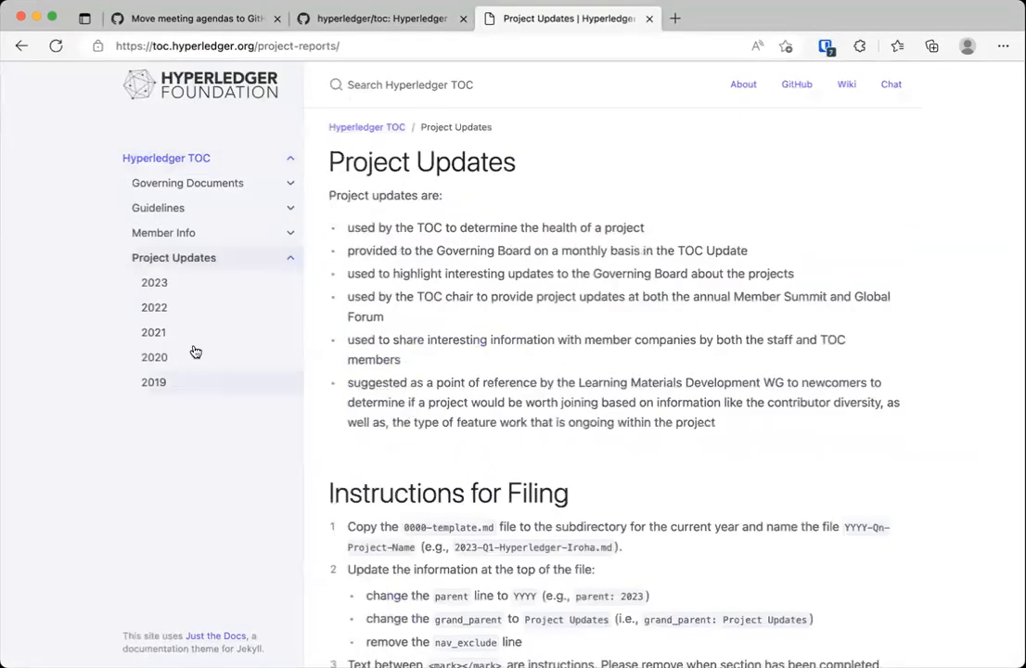
{"action": "left_click", "coordinate": [155, 282]}
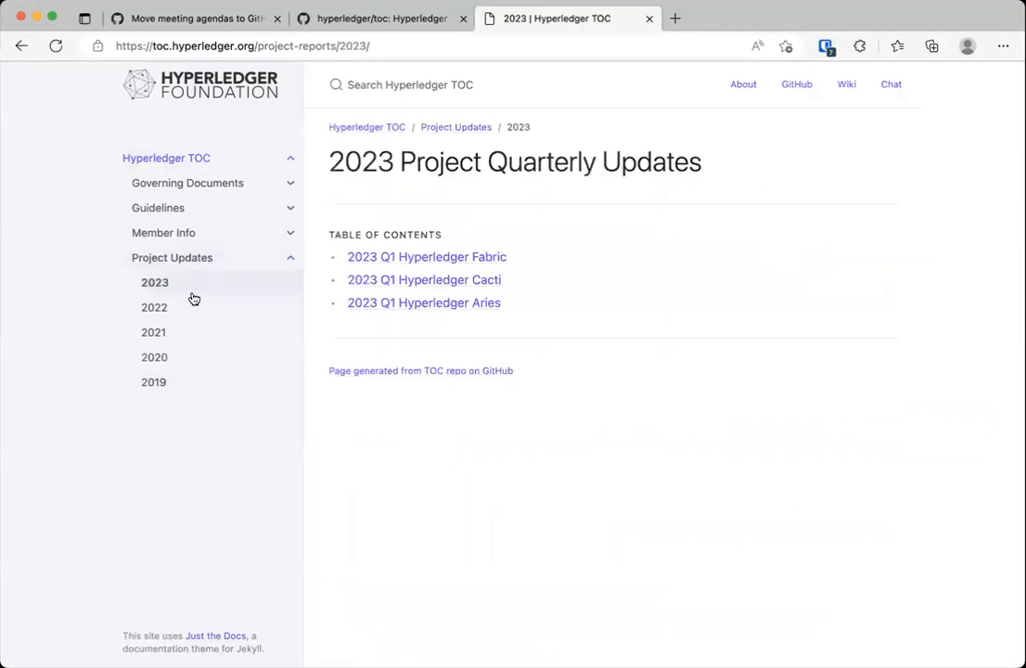
{"action": "left_click", "coordinate": [426, 257]}
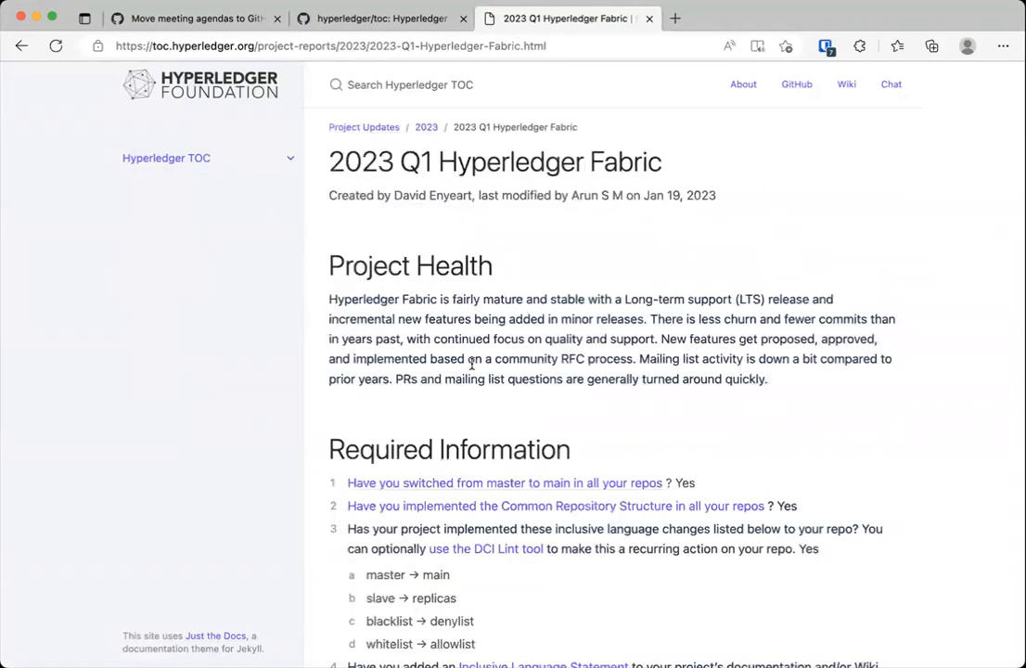
{"action": "scroll", "scroll_direction": "down", "scroll_amount": 3}
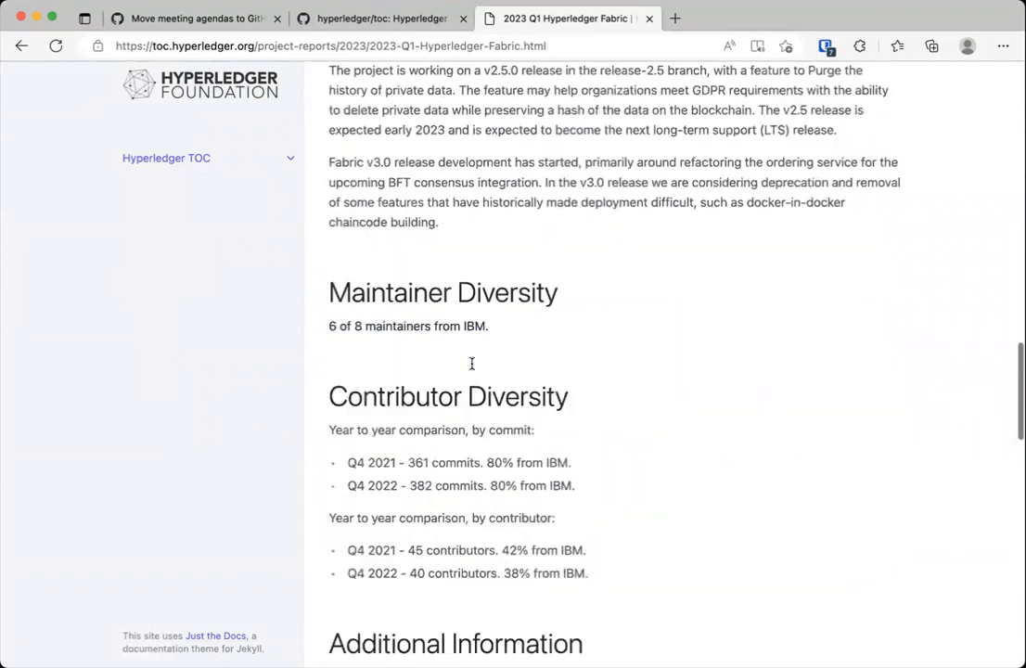
{"action": "scroll", "scroll_direction": "down", "scroll_amount": 3}
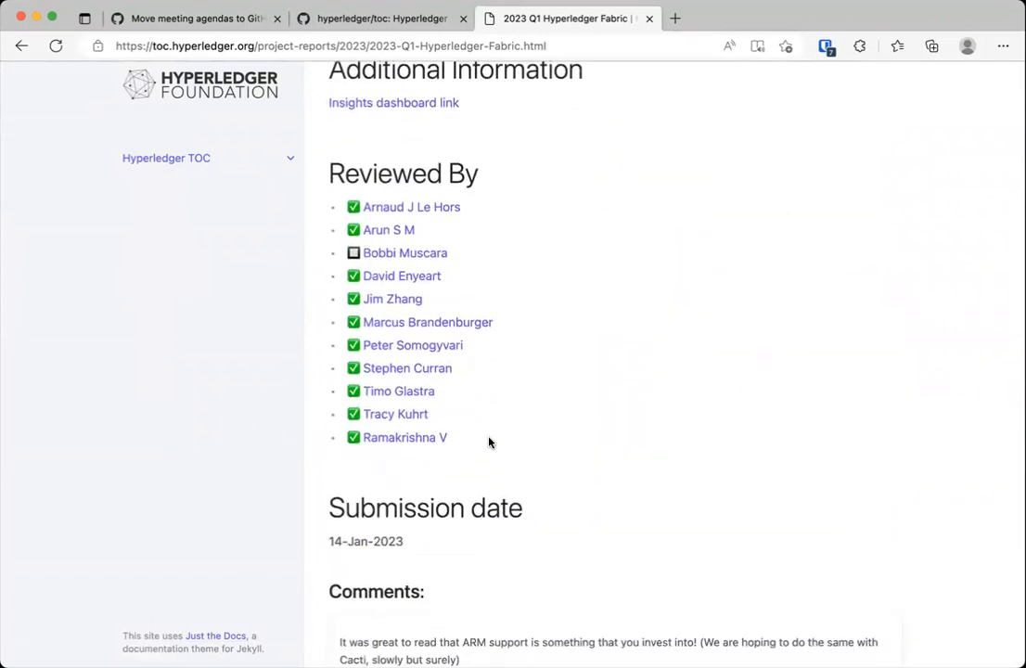
{"action": "left_click_drag", "start_coordinate": [363, 206], "coordinate": [448, 438]}
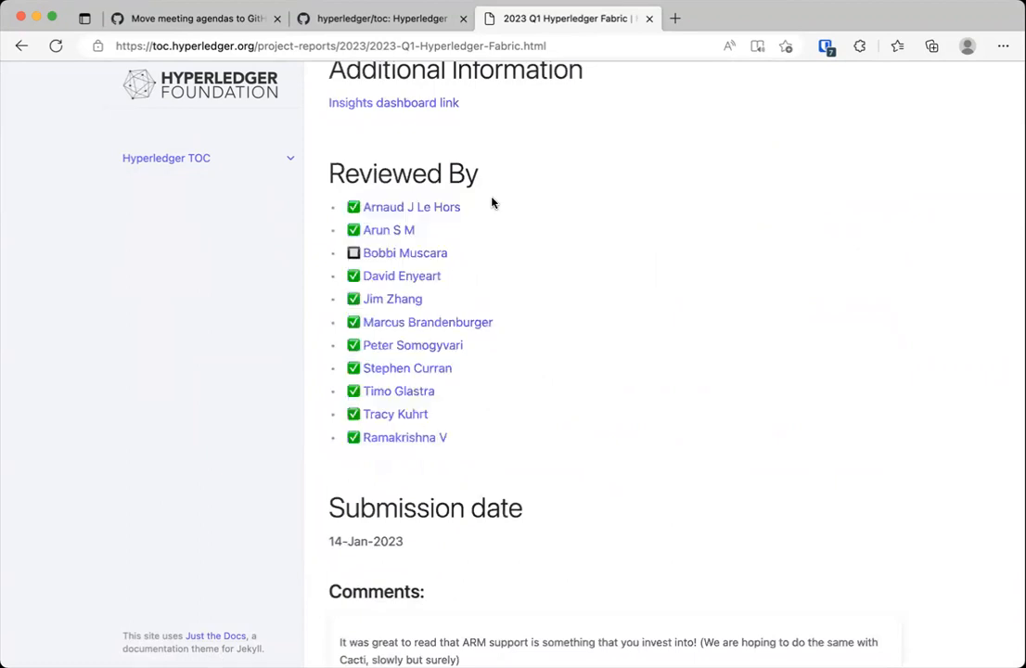
{"action": "scroll", "scroll_direction": "down", "scroll_amount": 3}
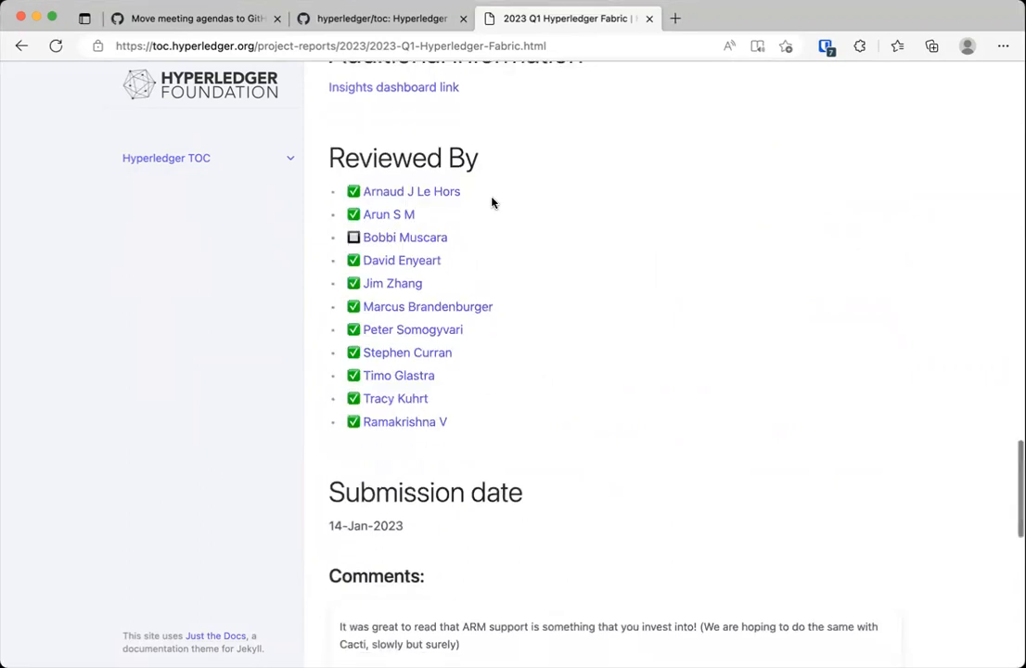
{"action": "scroll", "scroll_direction": "up", "scroll_amount": 3}
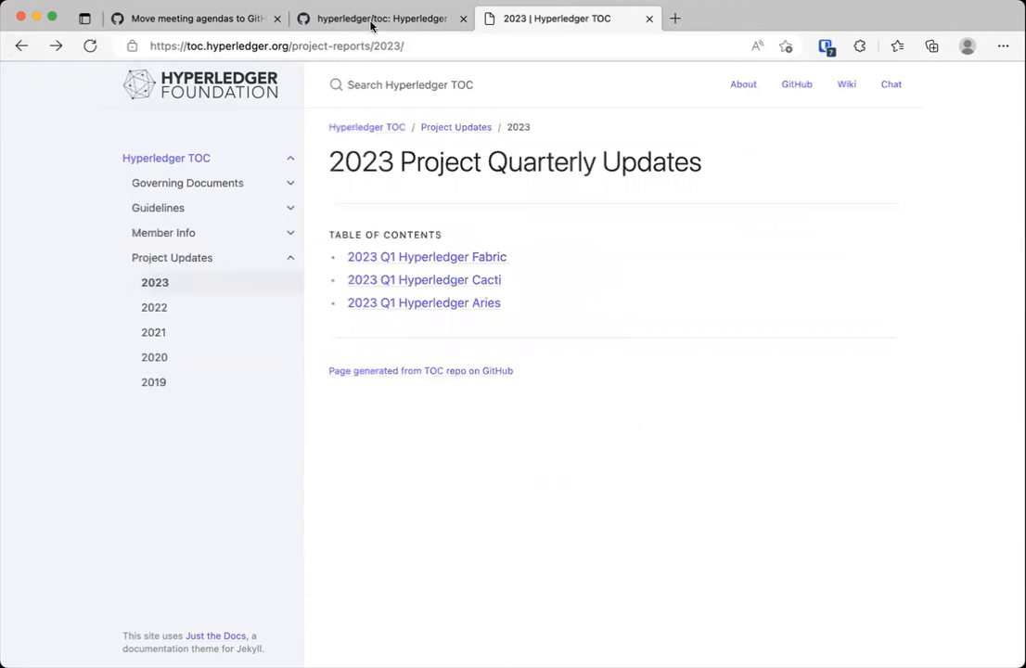
{"action": "left_click", "coordinate": [190, 18]}
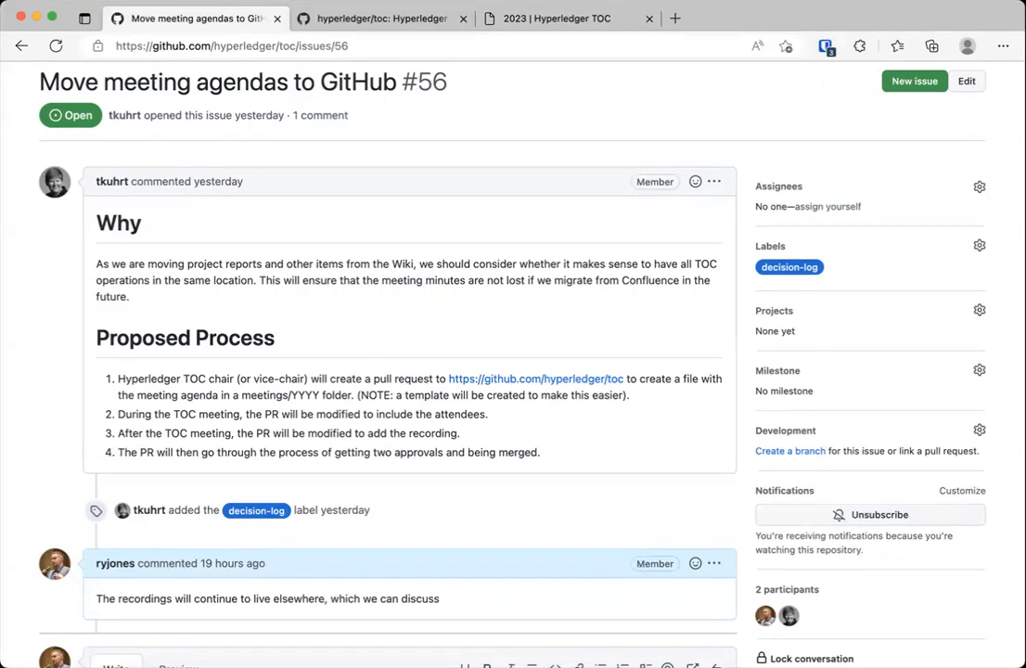
{"action": "mouse_move", "coordinate": [372, 352]}
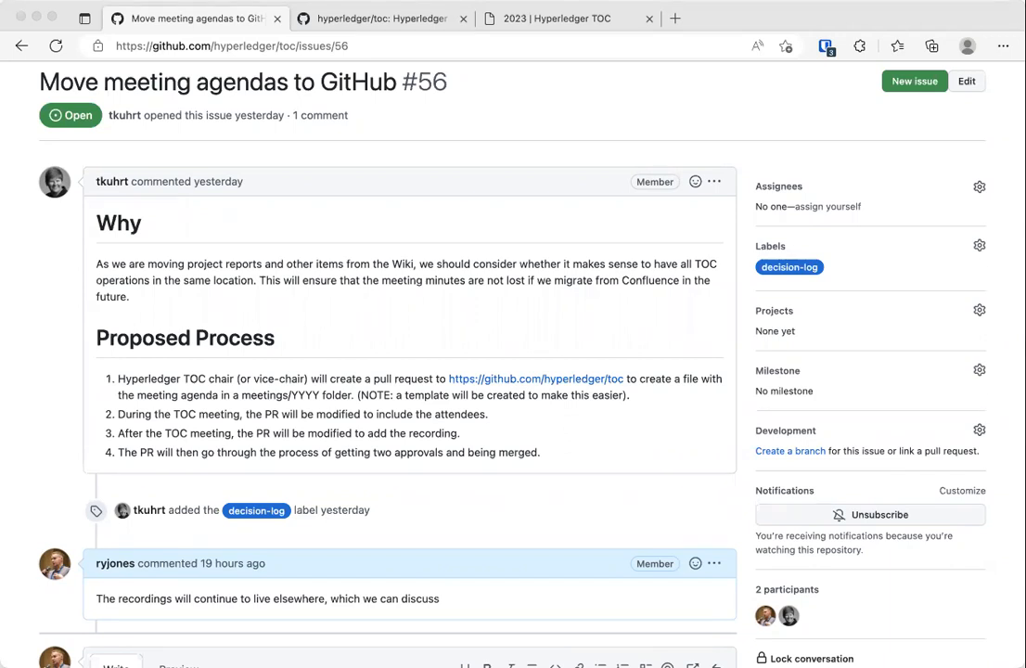
{"action": "mouse_move", "coordinate": [415, 280]}
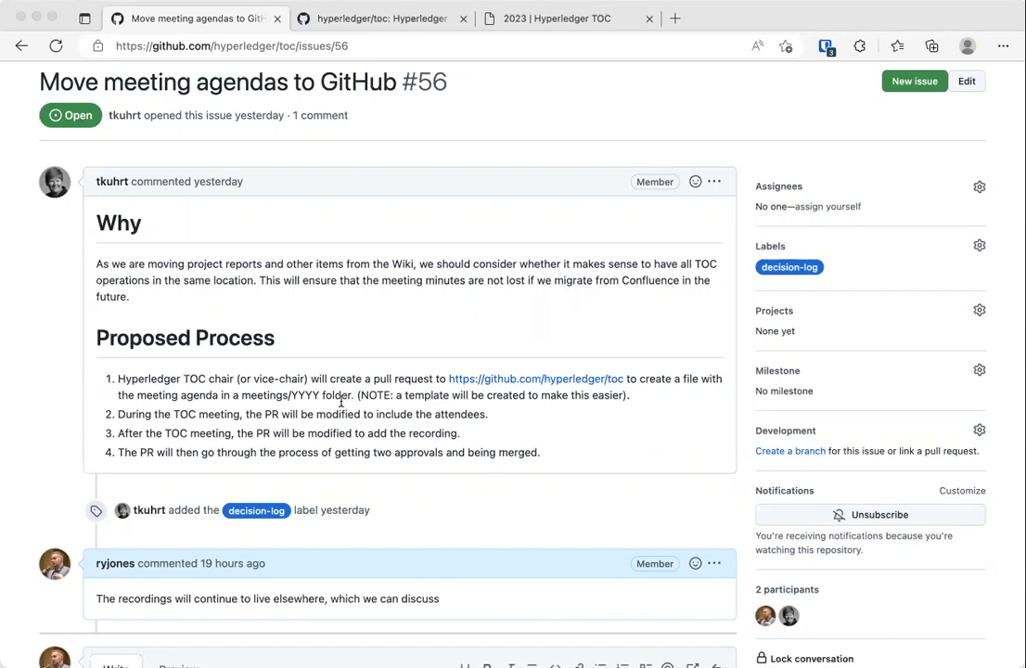
{"action": "mouse_move", "coordinate": [466, 362]}
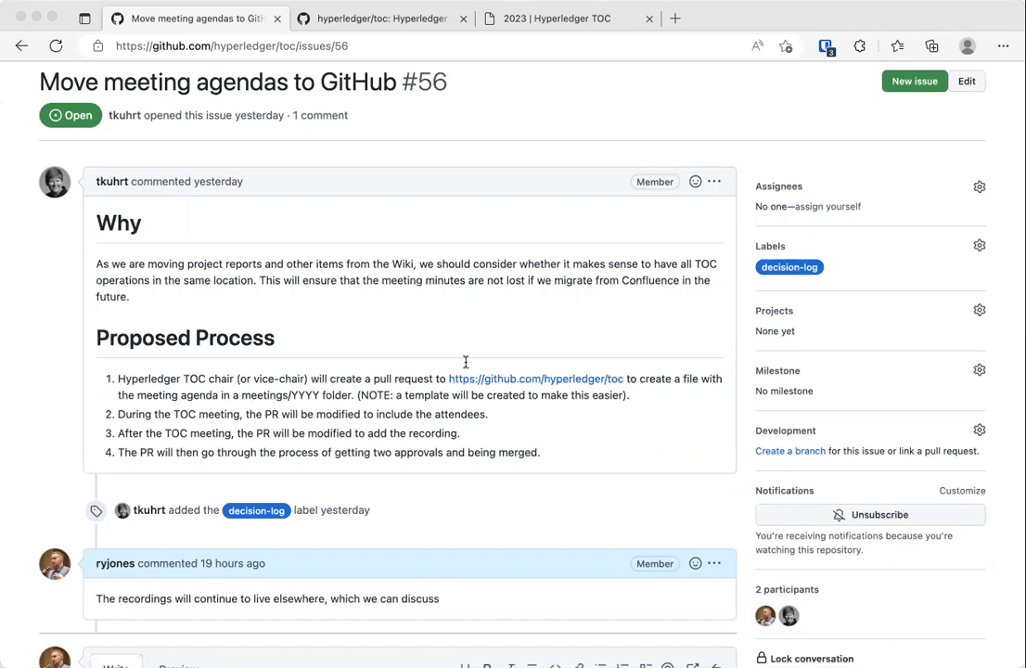
{"action": "mouse_move", "coordinate": [942, 482]}
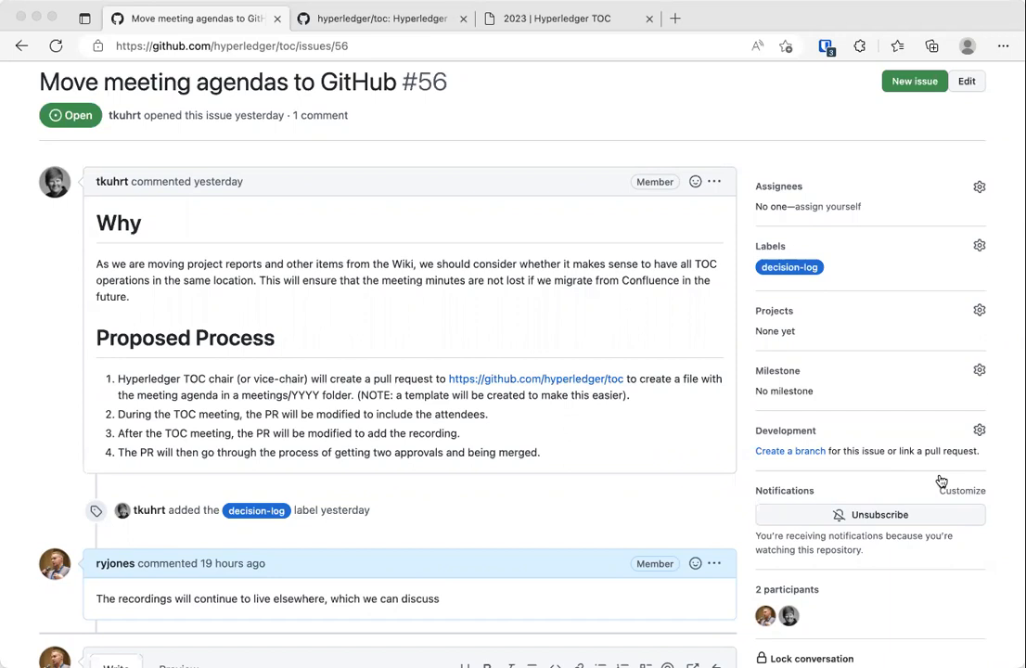
{"action": "mouse_move", "coordinate": [940, 480]}
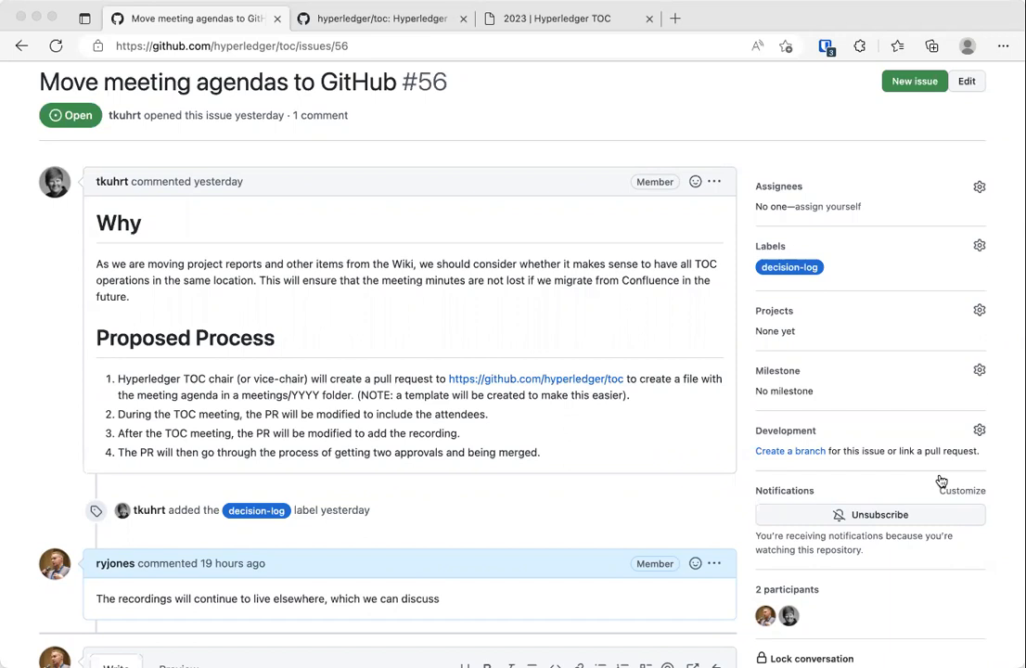
{"action": "mouse_move", "coordinate": [361, 136]}
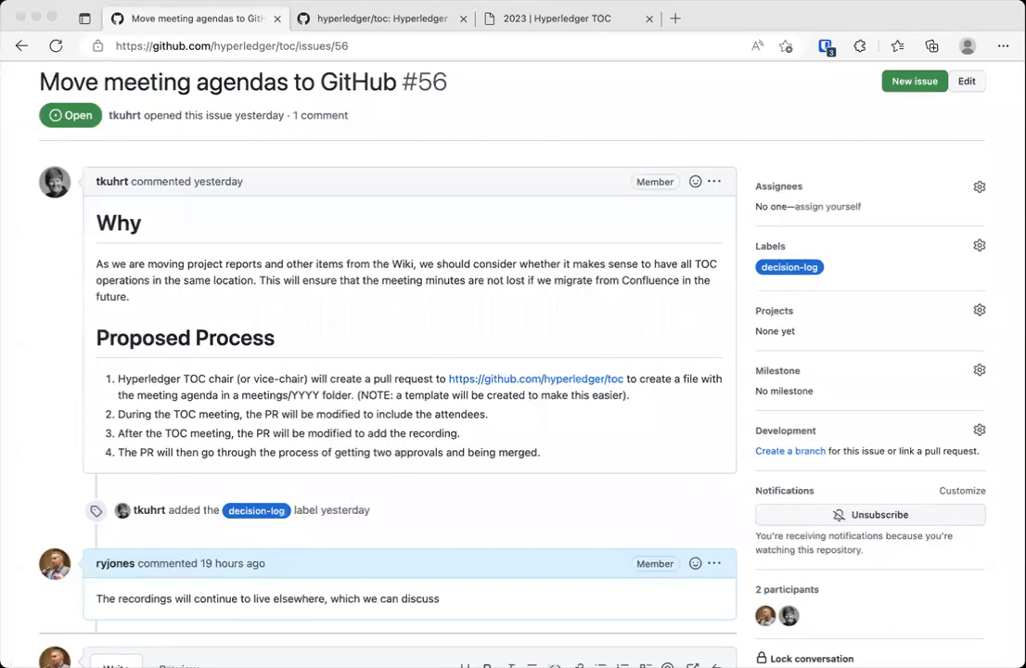
{"action": "mouse_move", "coordinate": [584, 249]}
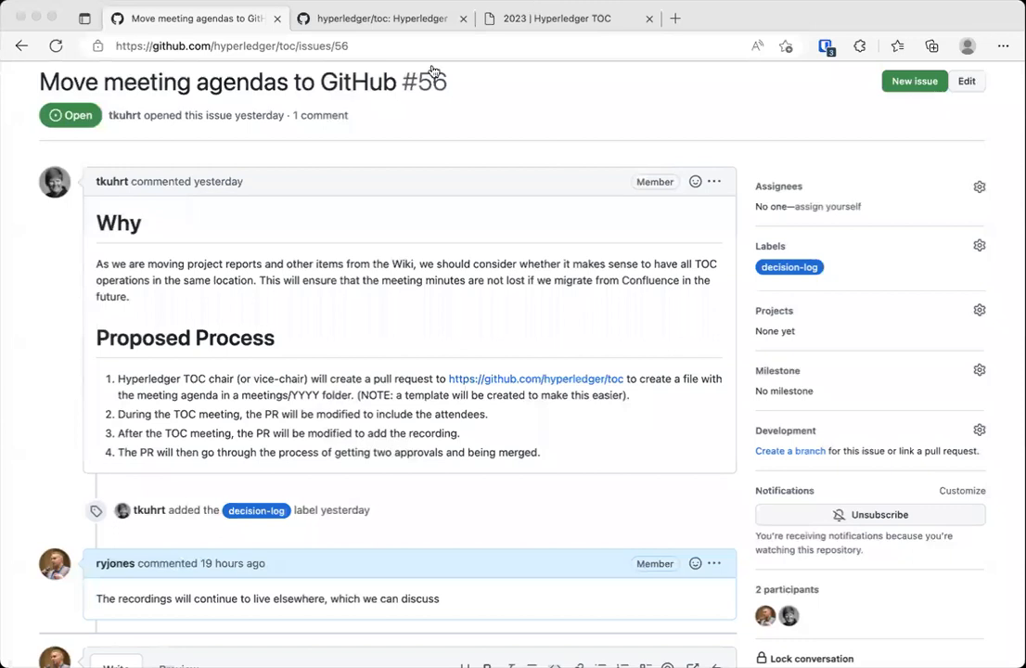
{"action": "mouse_move", "coordinate": [421, 120]}
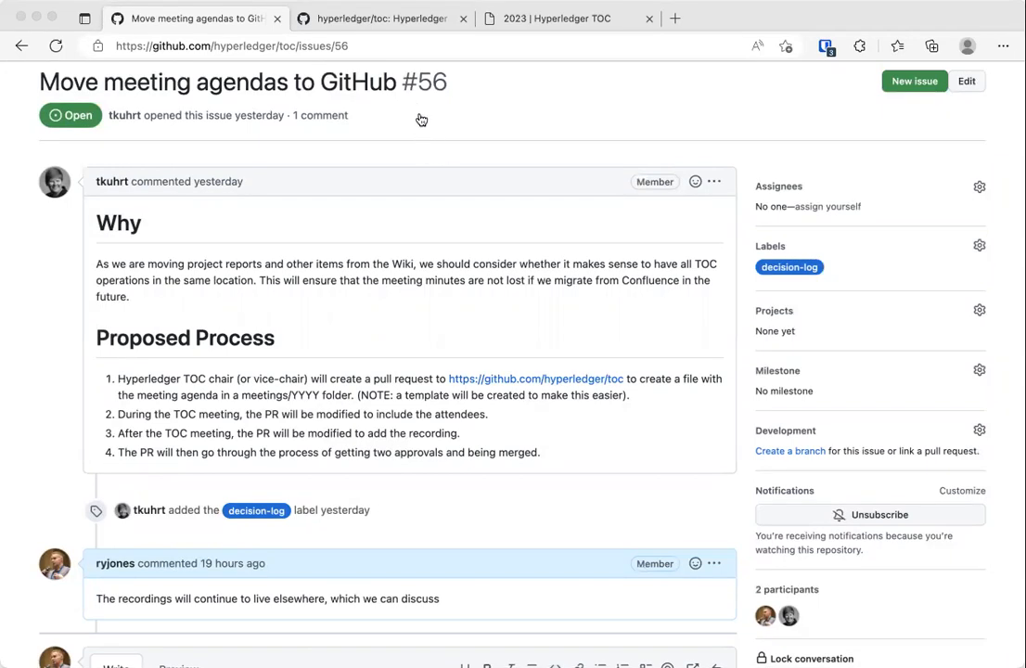
{"action": "mouse_move", "coordinate": [420, 120]}
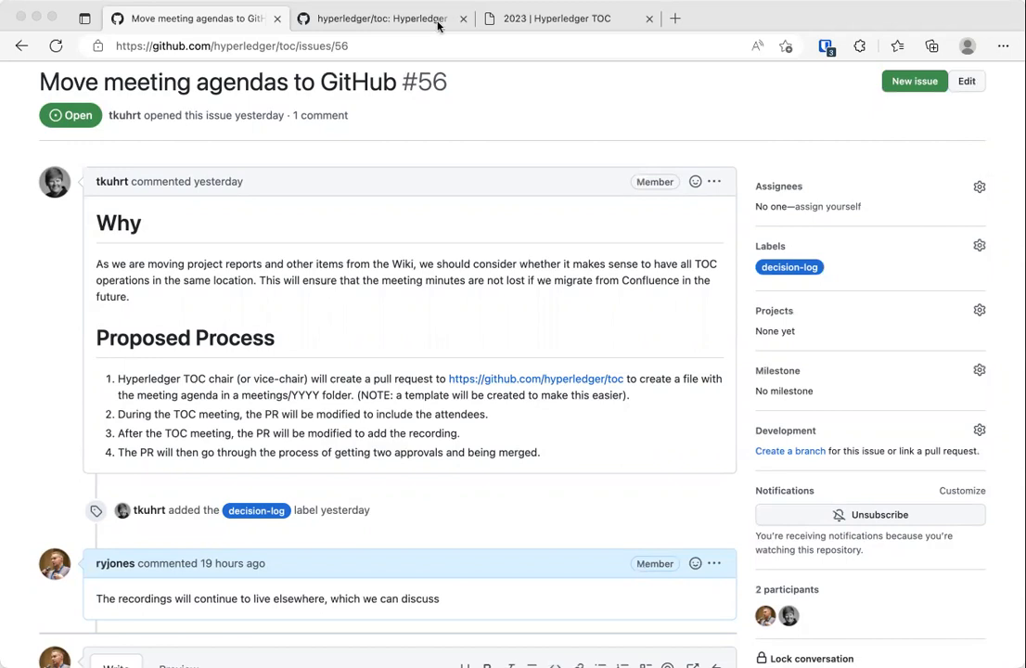
{"action": "mouse_move", "coordinate": [438, 26]}
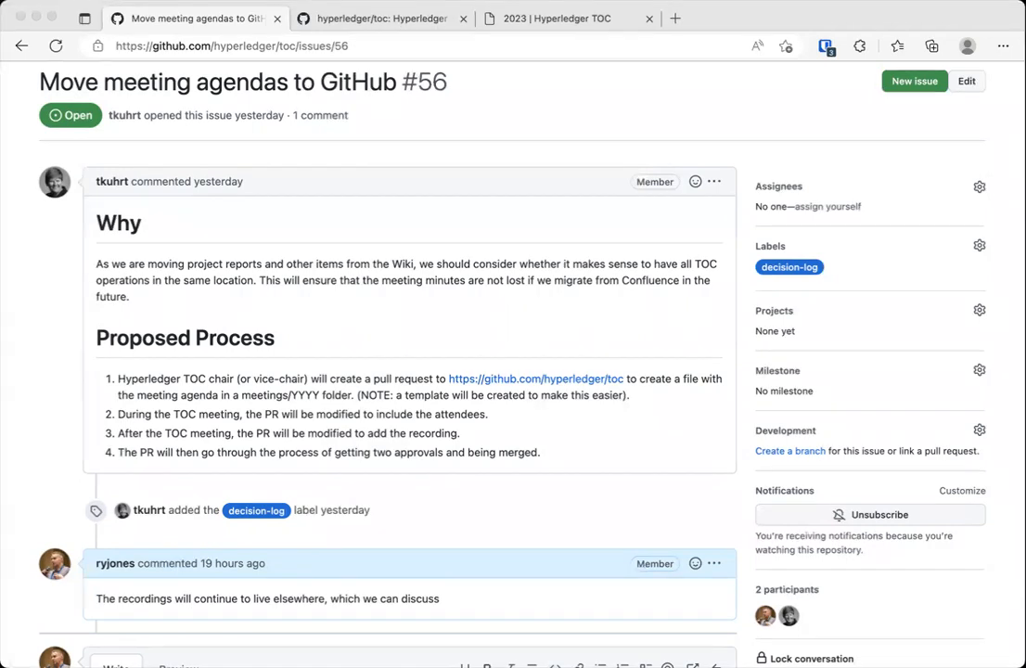
{"action": "mouse_move", "coordinate": [310, 181]}
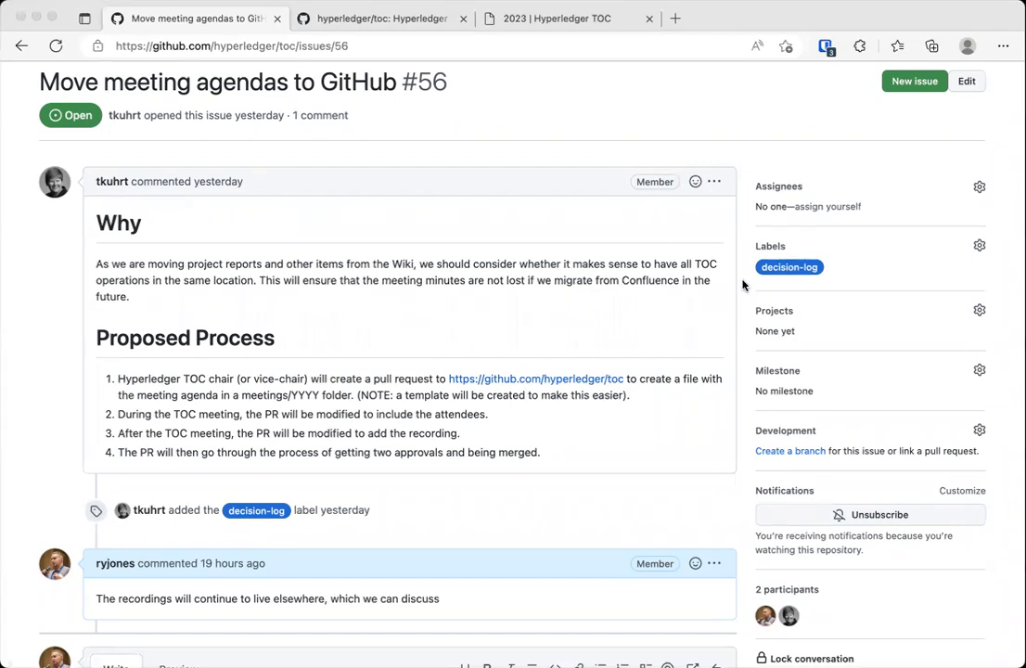
{"action": "mouse_move", "coordinate": [787, 243]}
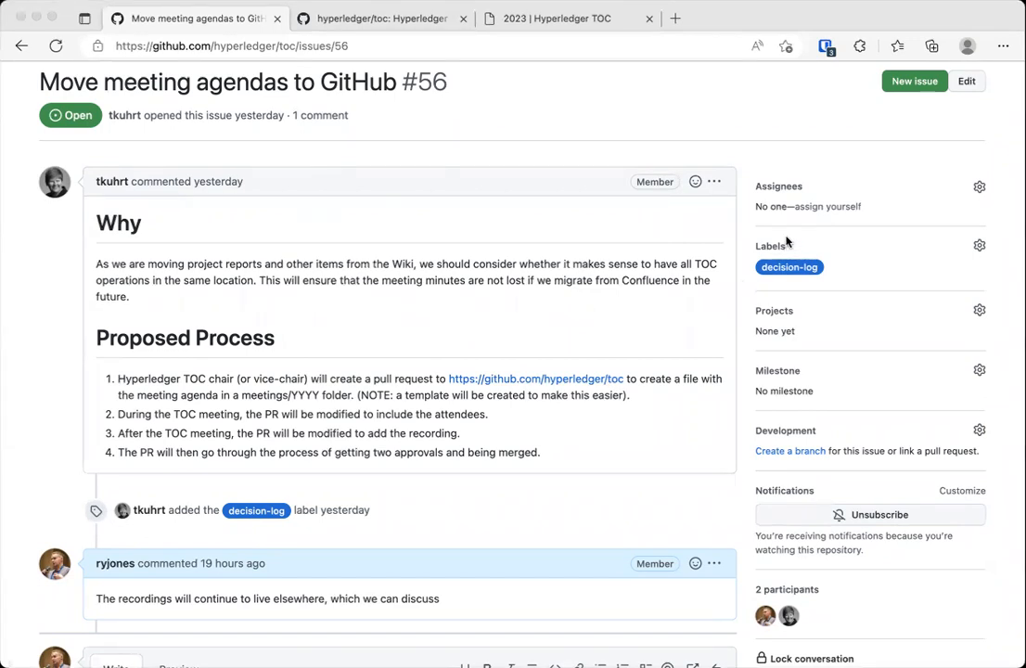
{"action": "mouse_move", "coordinate": [582, 390]}
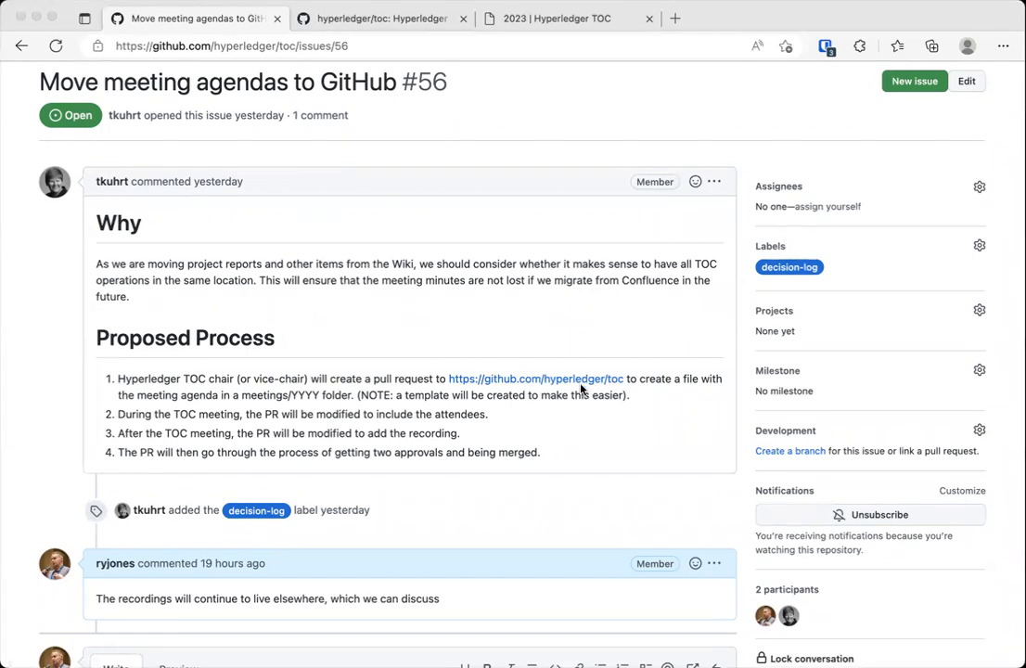
{"action": "mouse_move", "coordinate": [692, 295]}
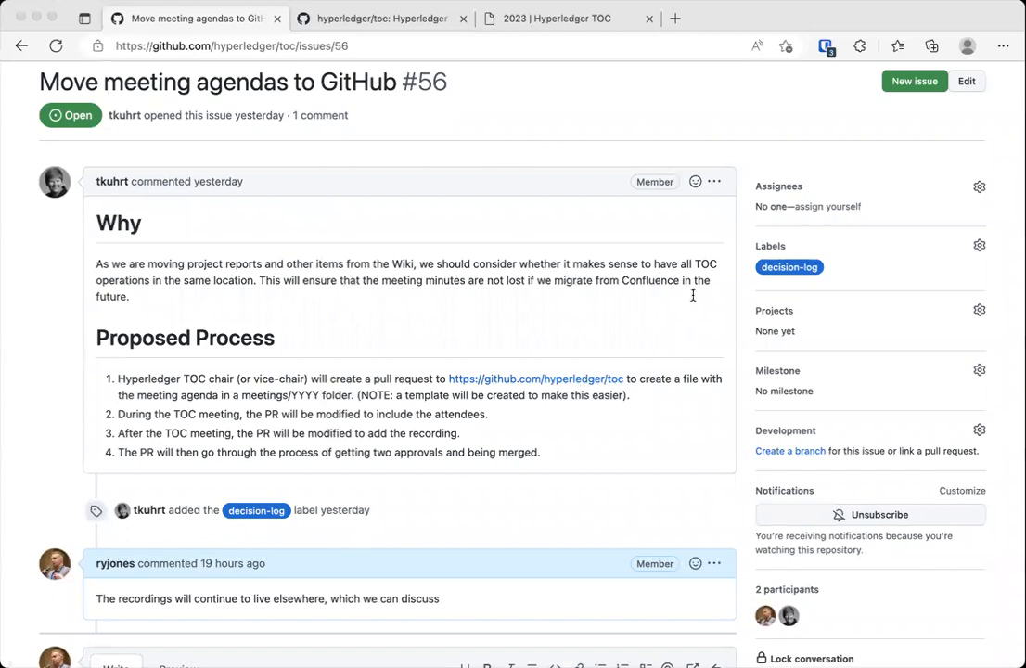
{"action": "mouse_move", "coordinate": [326, 302]}
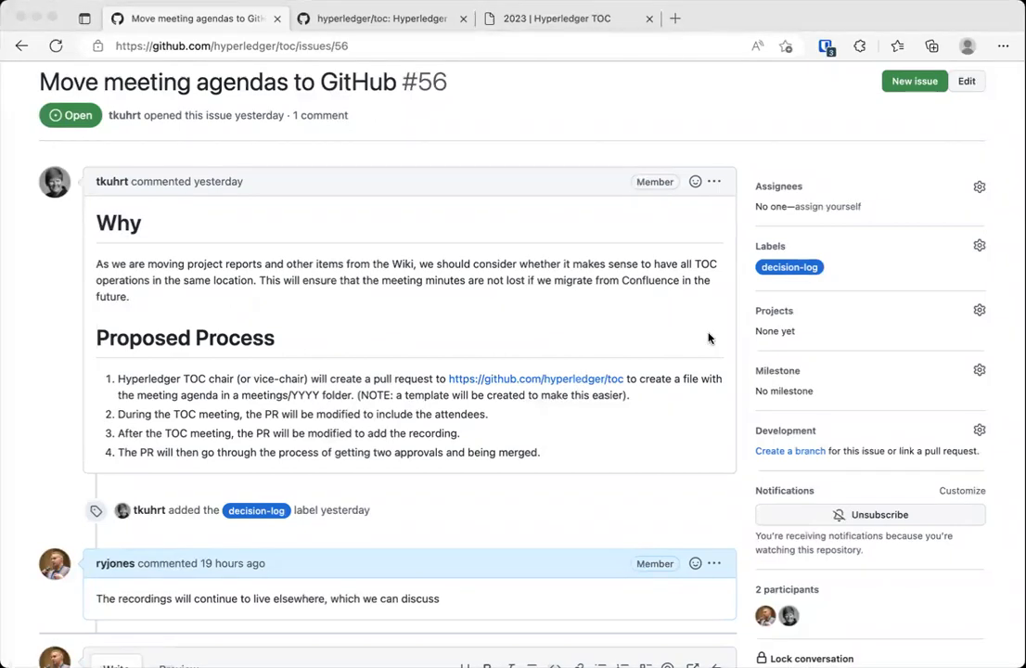
{"action": "mouse_move", "coordinate": [878, 237]}
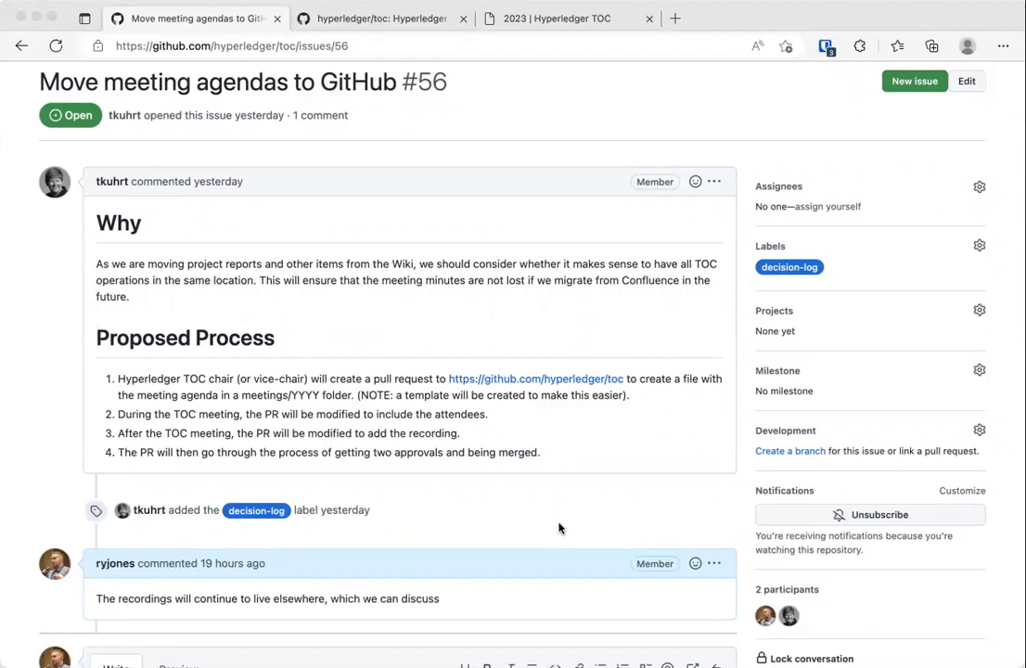
{"action": "mouse_move", "coordinate": [881, 243]}
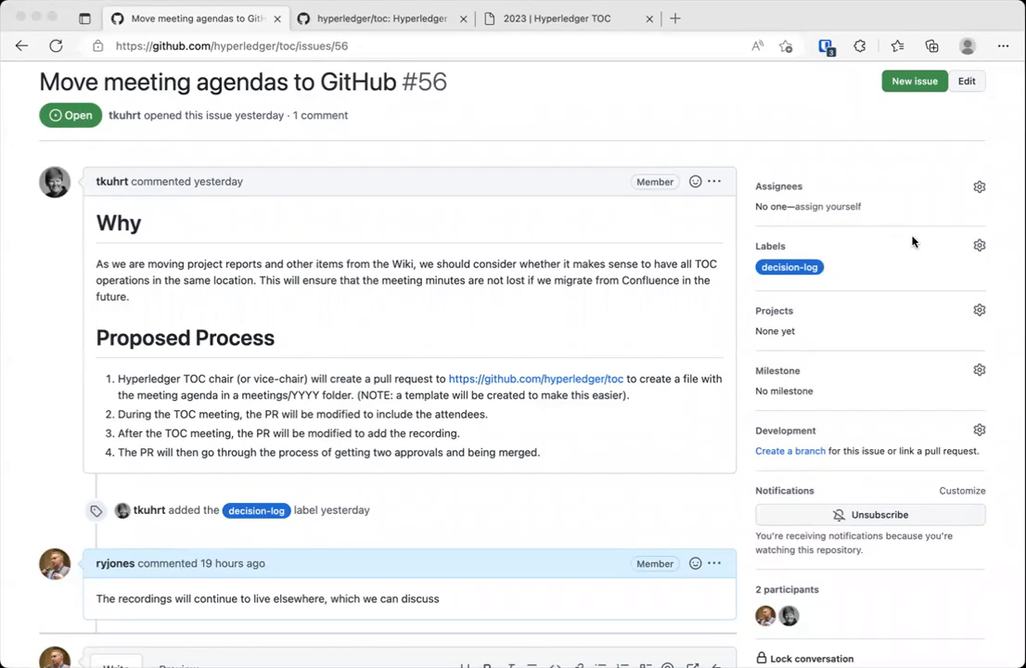
{"action": "mouse_move", "coordinate": [926, 297]}
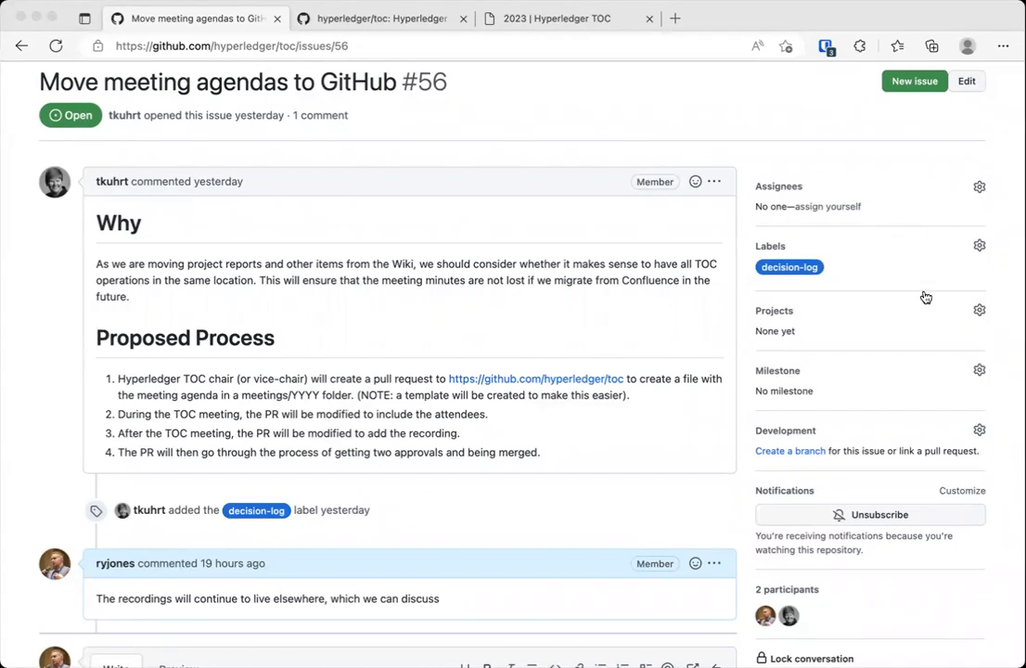
{"action": "mouse_move", "coordinate": [885, 375]}
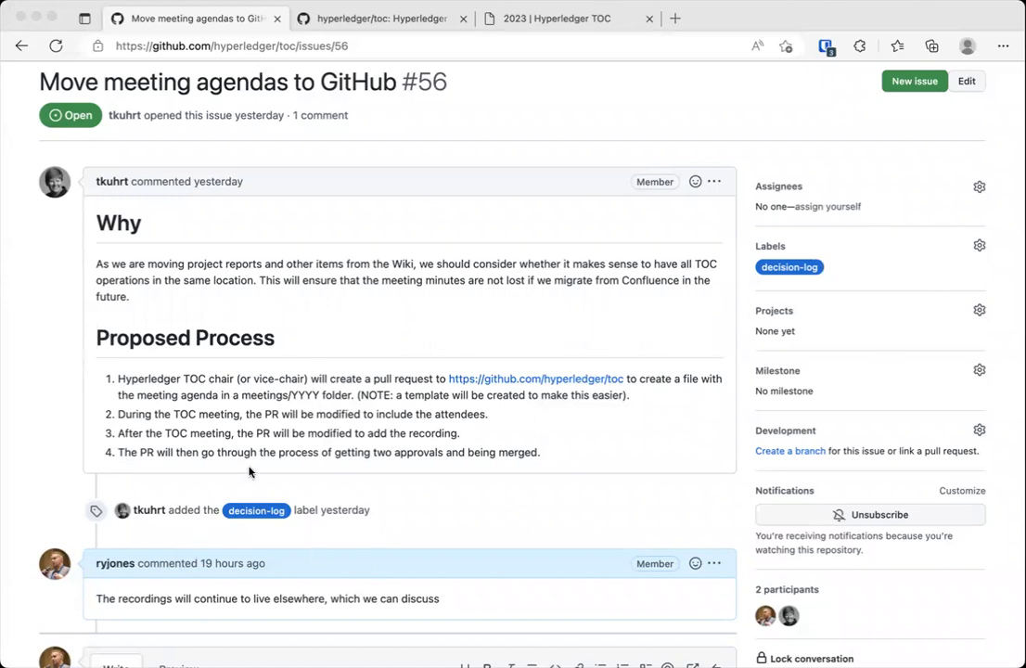
{"action": "mouse_move", "coordinate": [200, 514]}
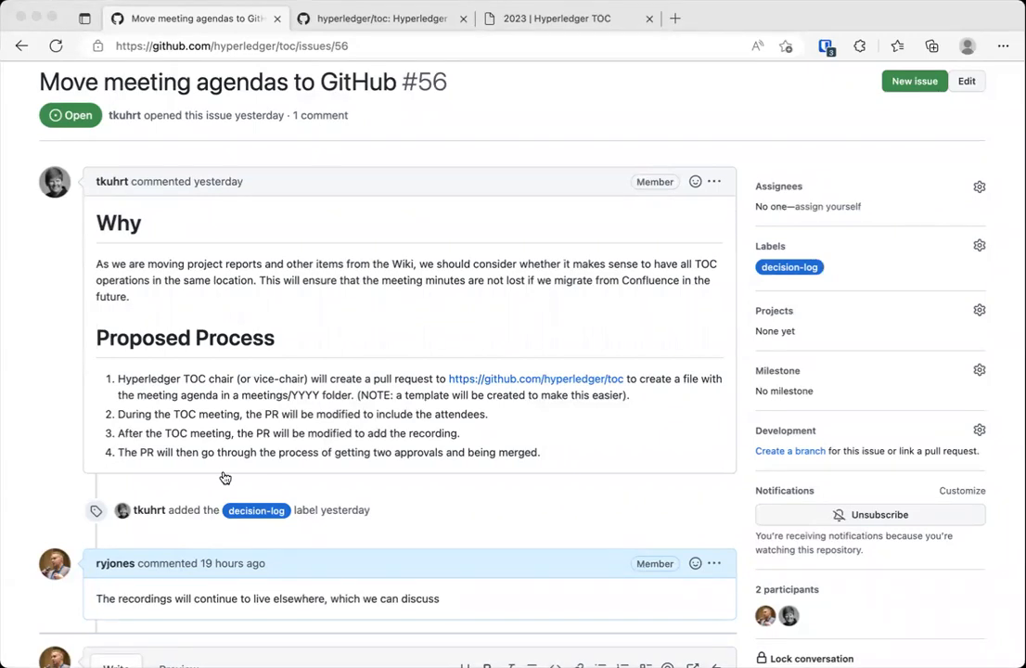
{"action": "mouse_move", "coordinate": [223, 476]}
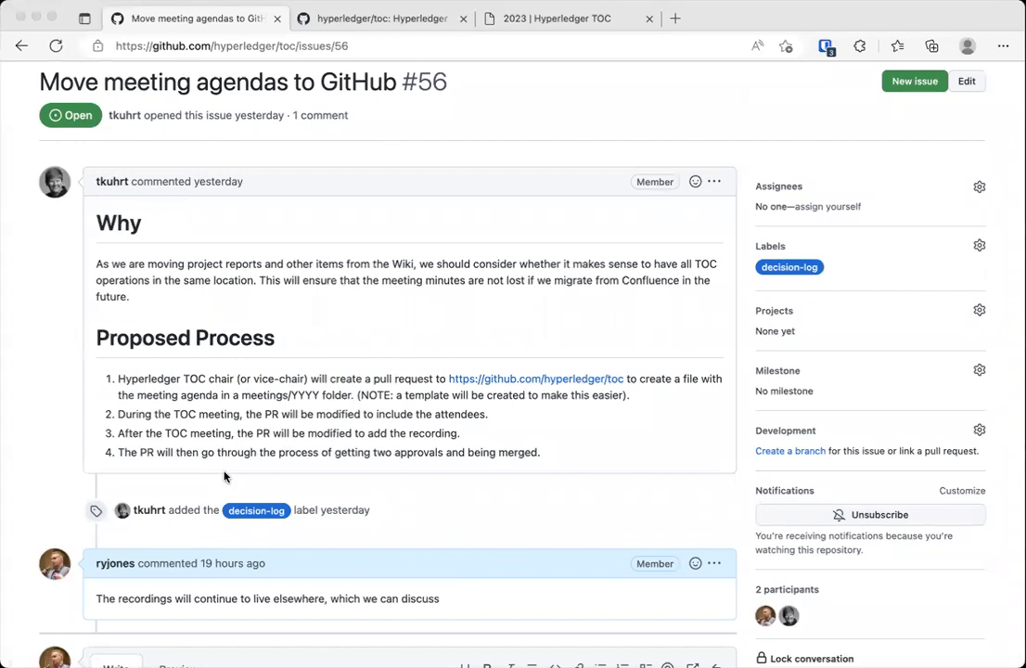
{"action": "mouse_move", "coordinate": [255, 478]}
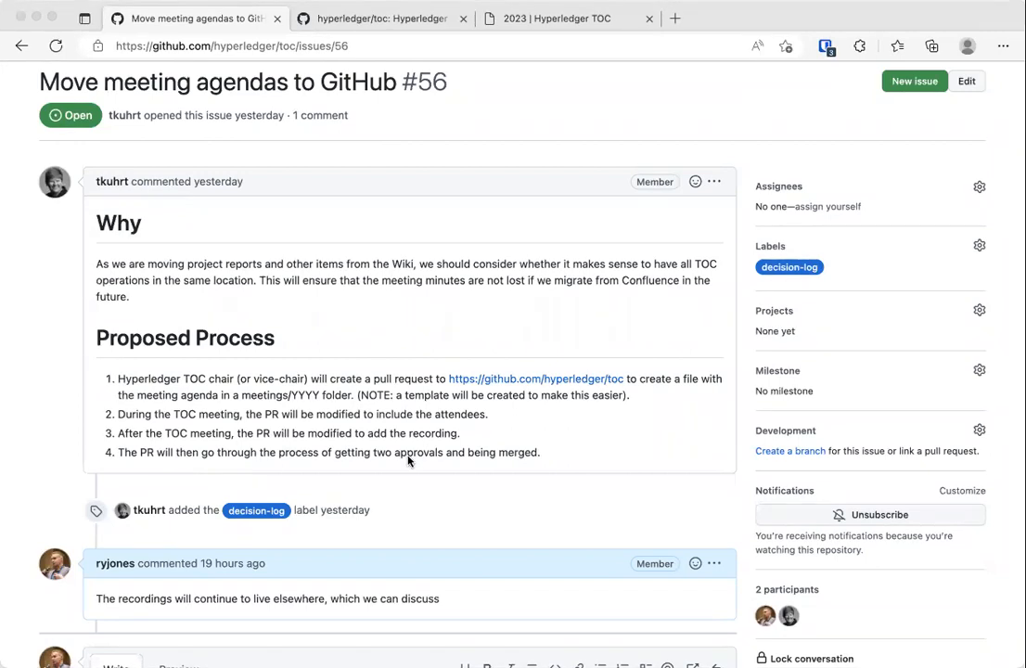
{"action": "mouse_move", "coordinate": [493, 641]}
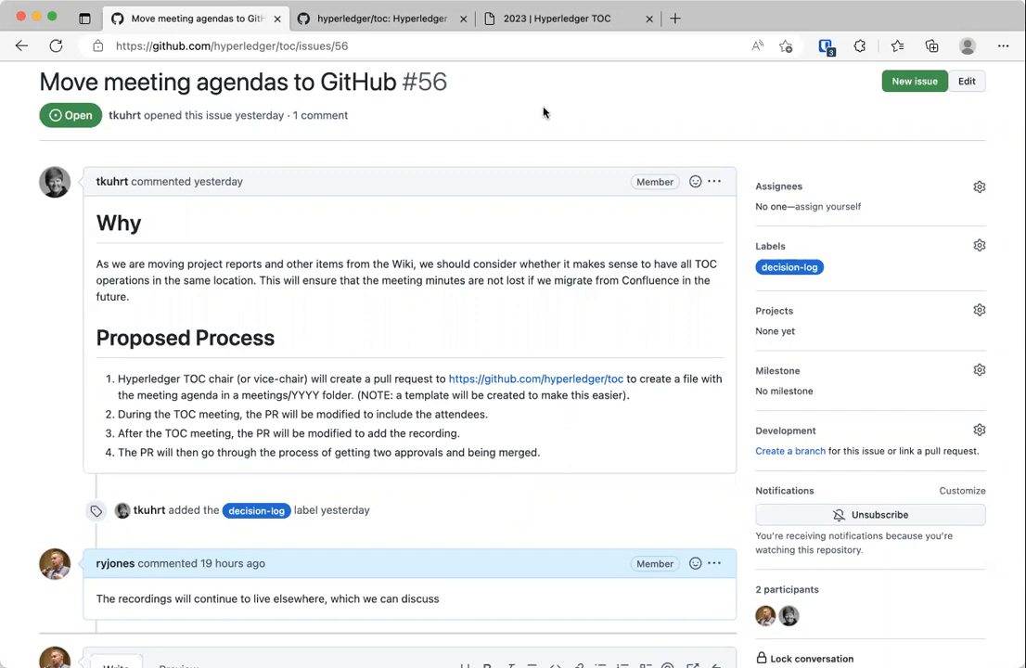
{"action": "mouse_move", "coordinate": [479, 53]}
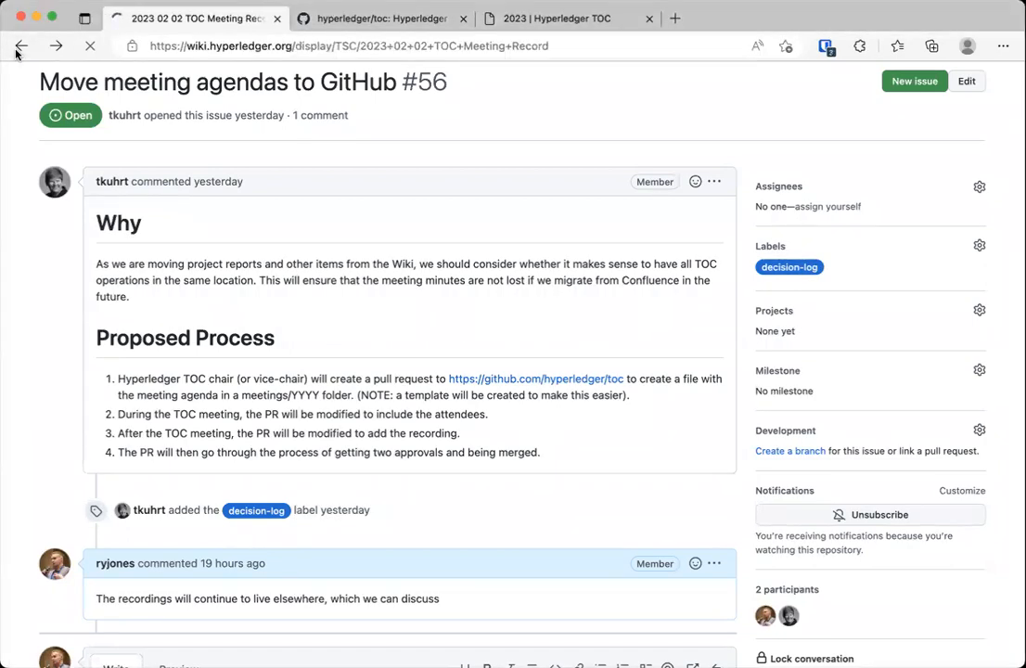
Step: Go back to the 2023 02 02 TOC Meeting Record and scroll through its backlog and attendees
{"action": "left_click", "coordinate": [22, 46]}
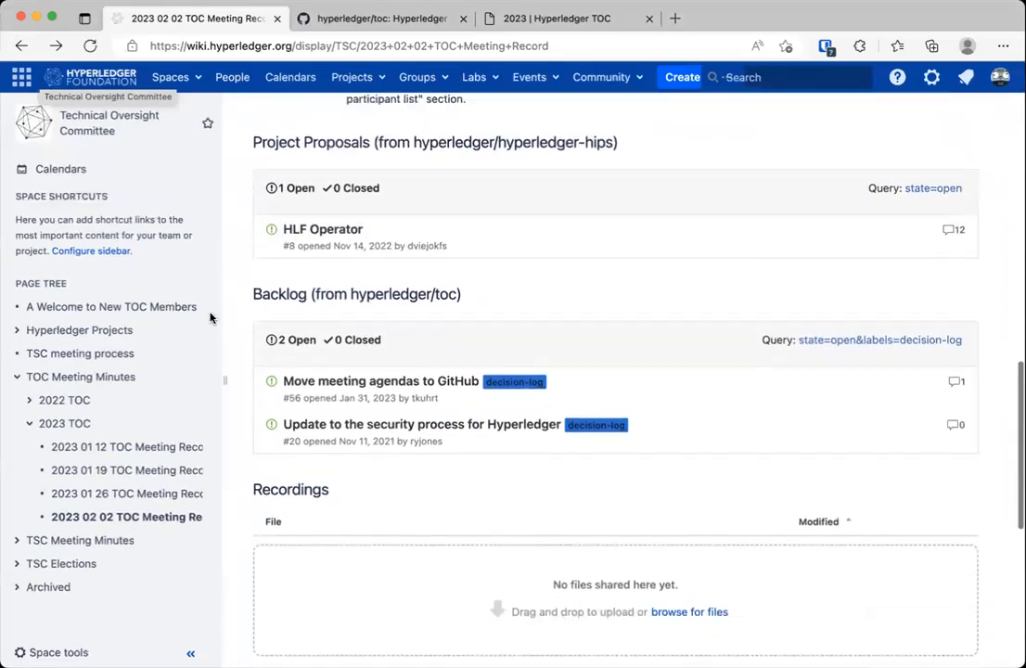
{"action": "scroll", "scroll_direction": "down", "scroll_amount": 3}
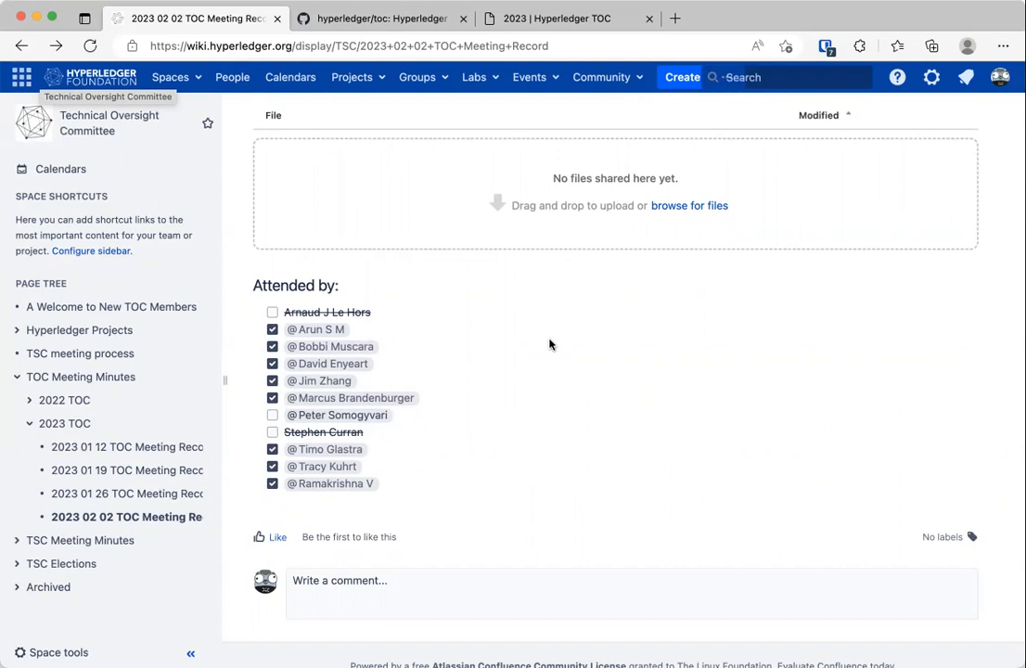
{"action": "mouse_move", "coordinate": [509, 406]}
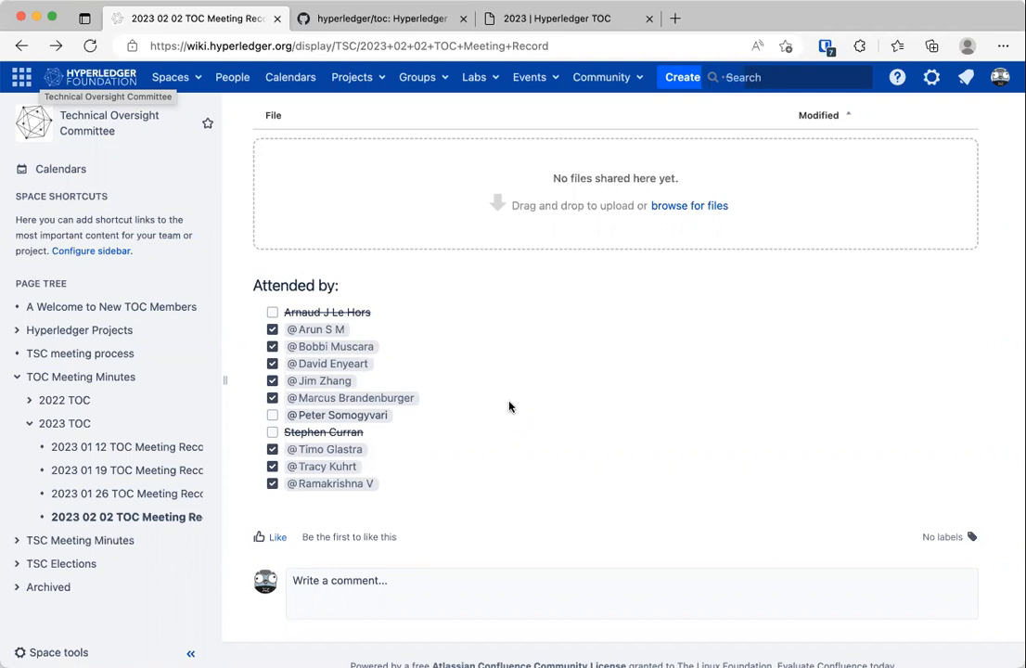
{"action": "mouse_move", "coordinate": [585, 335]}
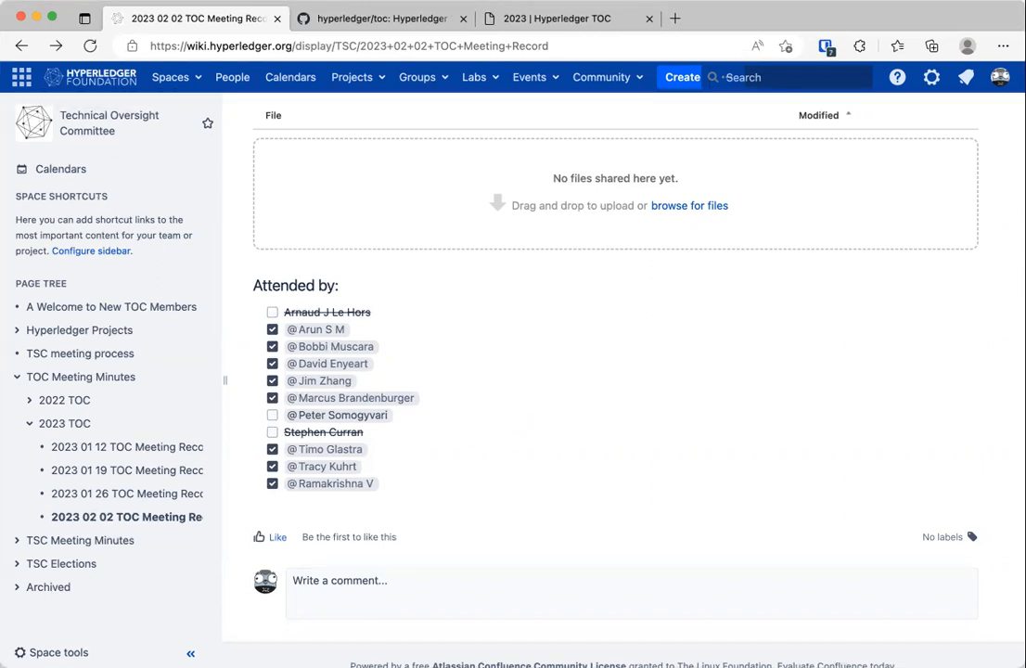
{"action": "mouse_move", "coordinate": [417, 77]}
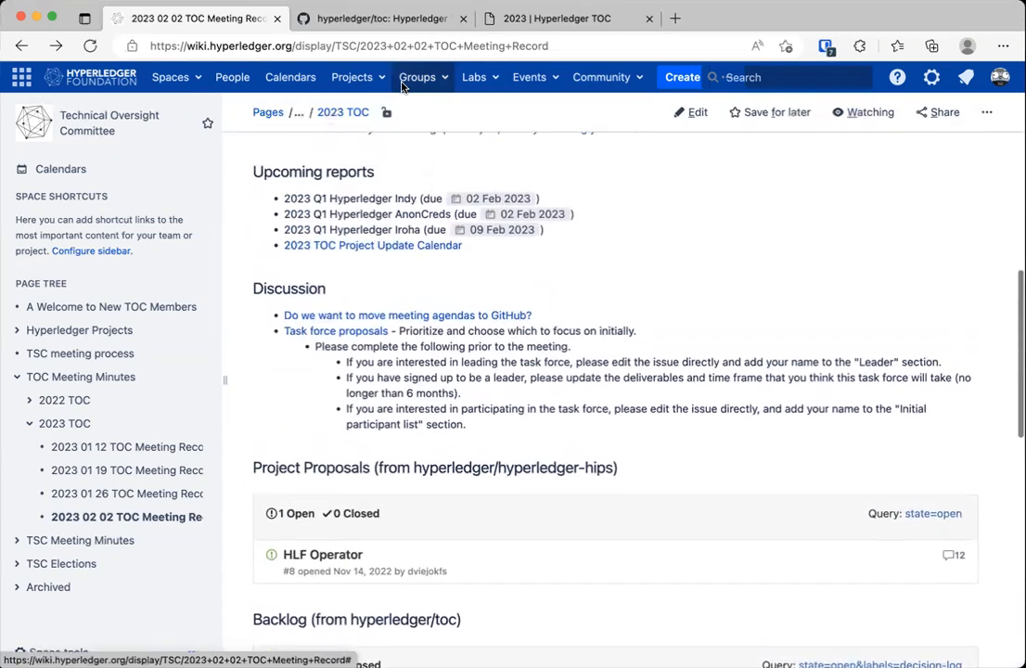
Step: Scroll down and follow the 'Task force proposals' link to the task-force-proposal issues
{"action": "scroll", "scroll_direction": "down", "scroll_amount": 3}
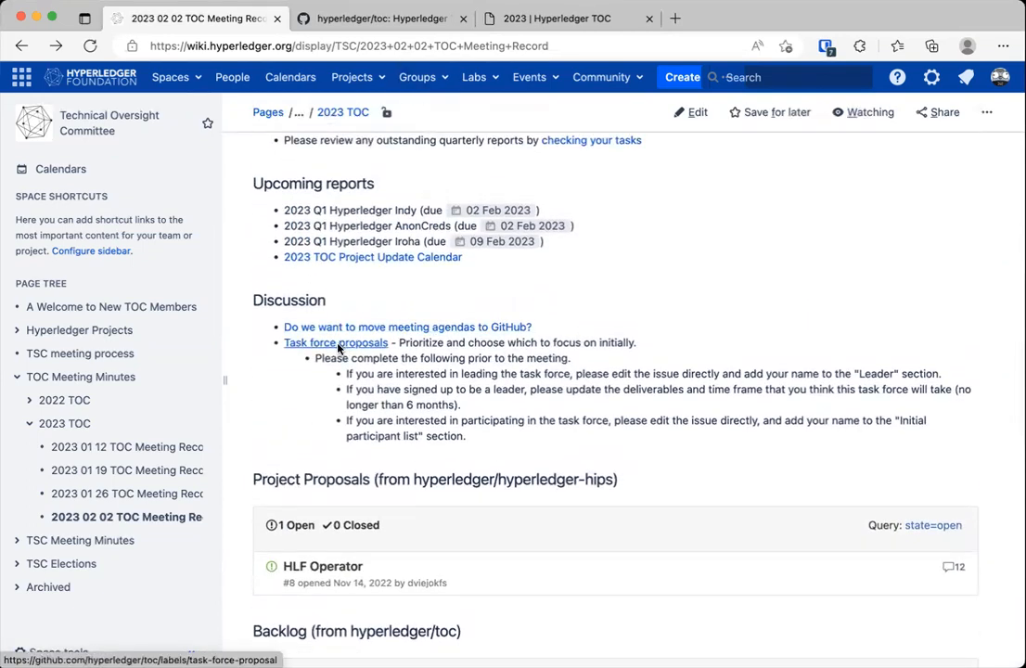
{"action": "left_click", "coordinate": [335, 342]}
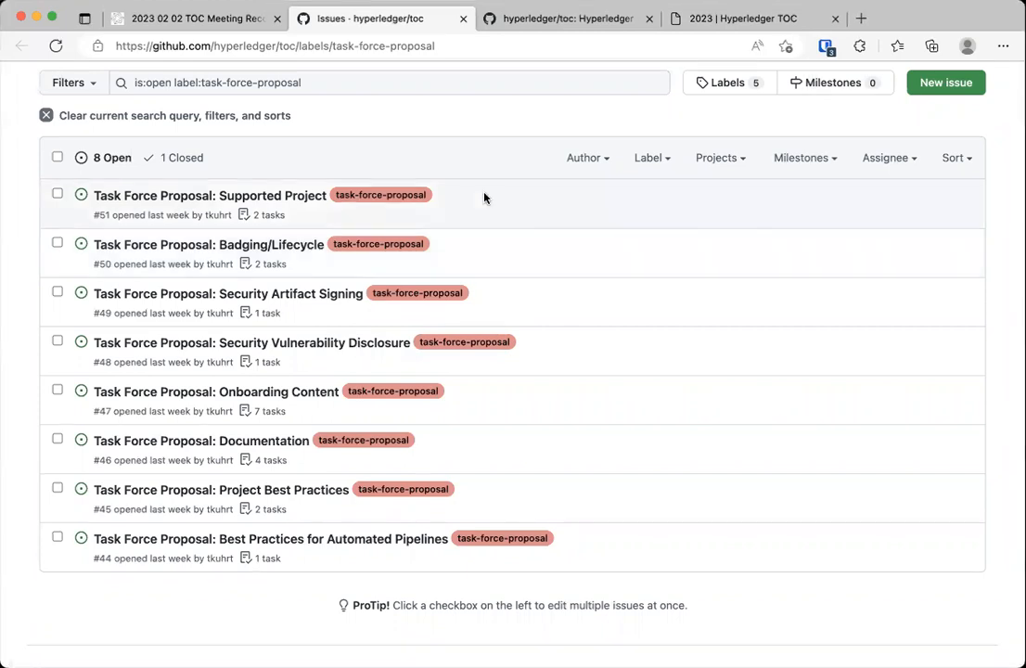
{"action": "mouse_move", "coordinate": [381, 195]}
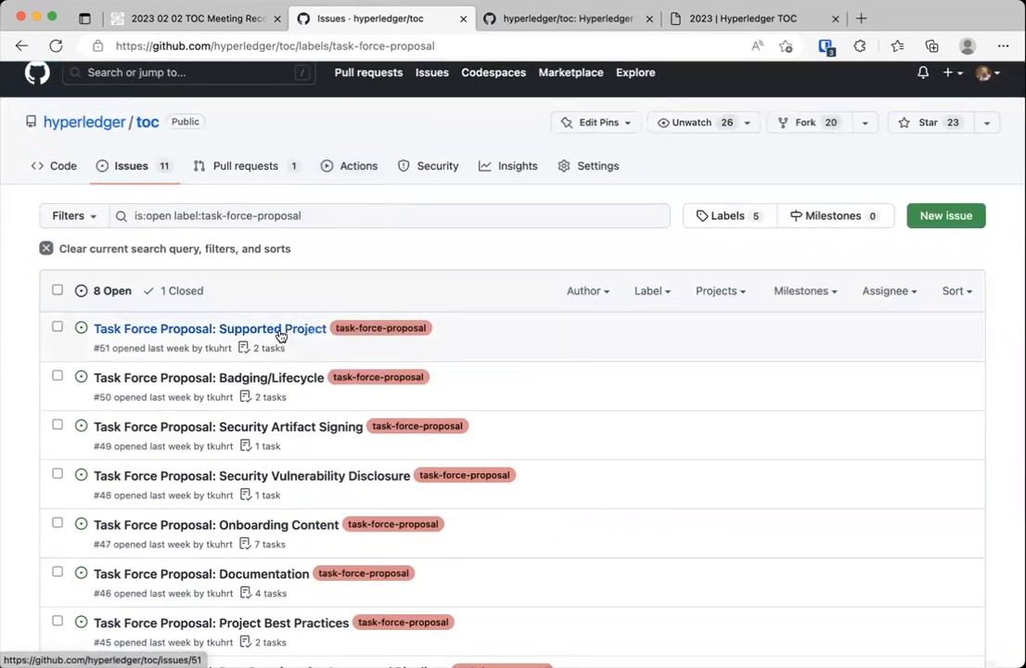
{"action": "mouse_move", "coordinate": [273, 328]}
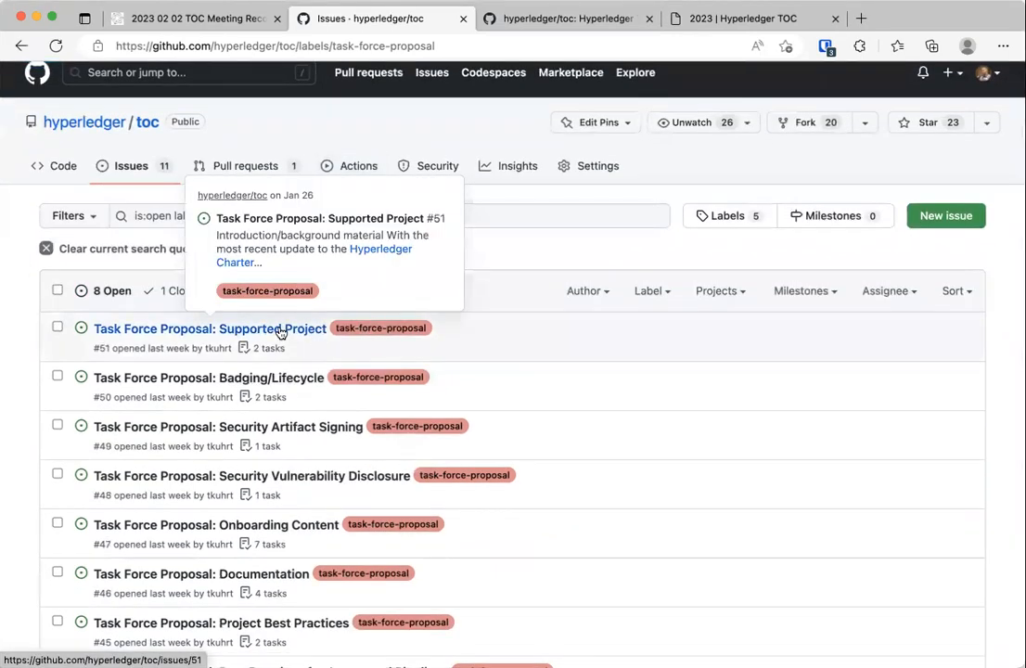
{"action": "scroll", "scroll_direction": "down", "scroll_amount": 3}
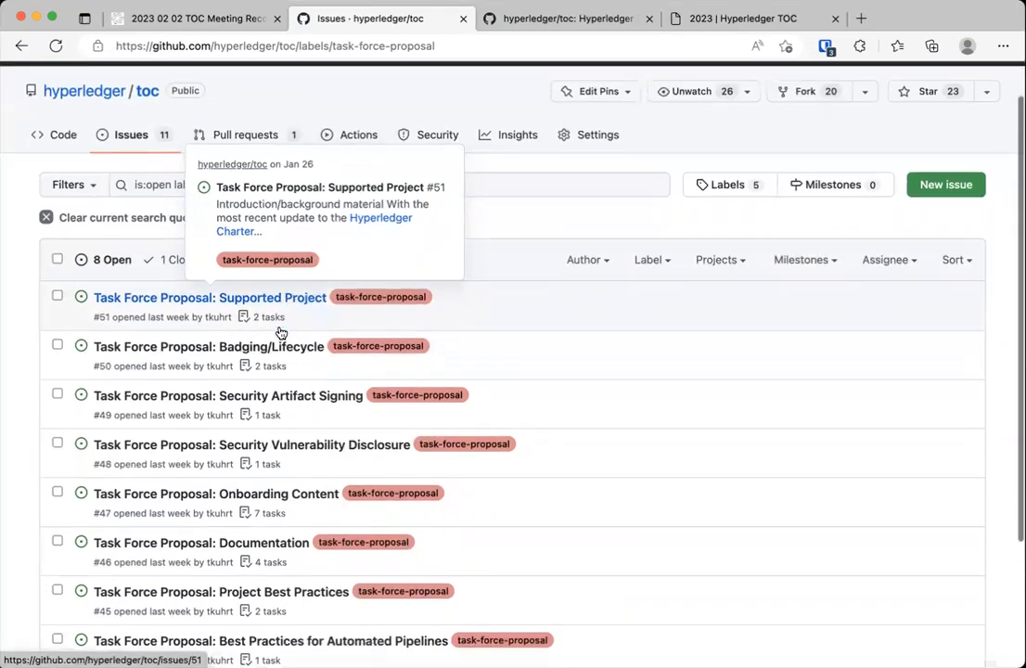
{"action": "left_click", "coordinate": [208, 346]}
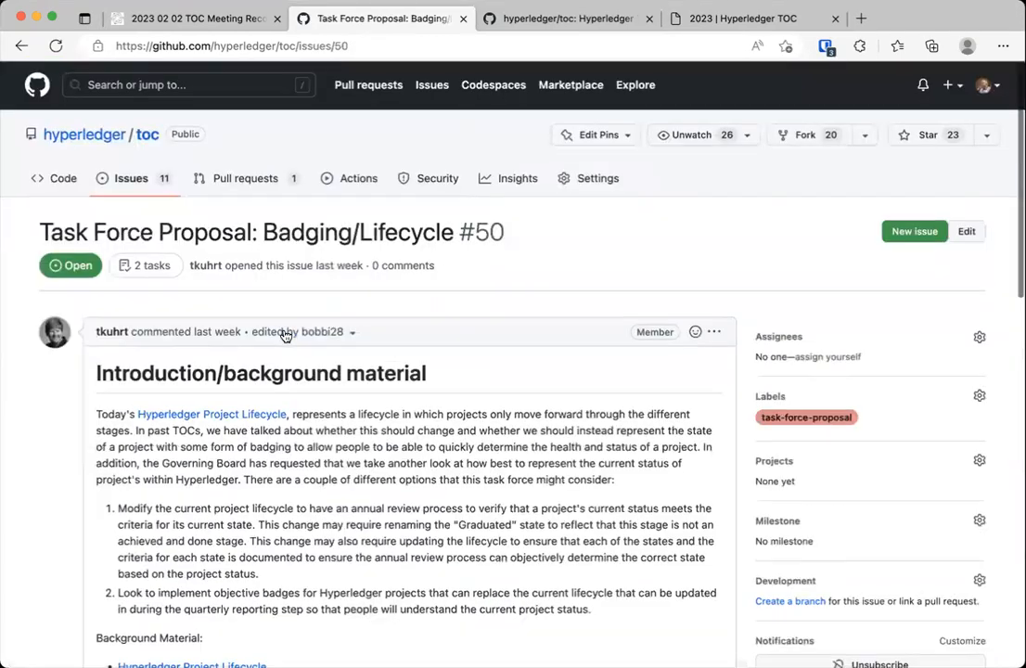
{"action": "scroll", "scroll_direction": "down", "scroll_amount": 3}
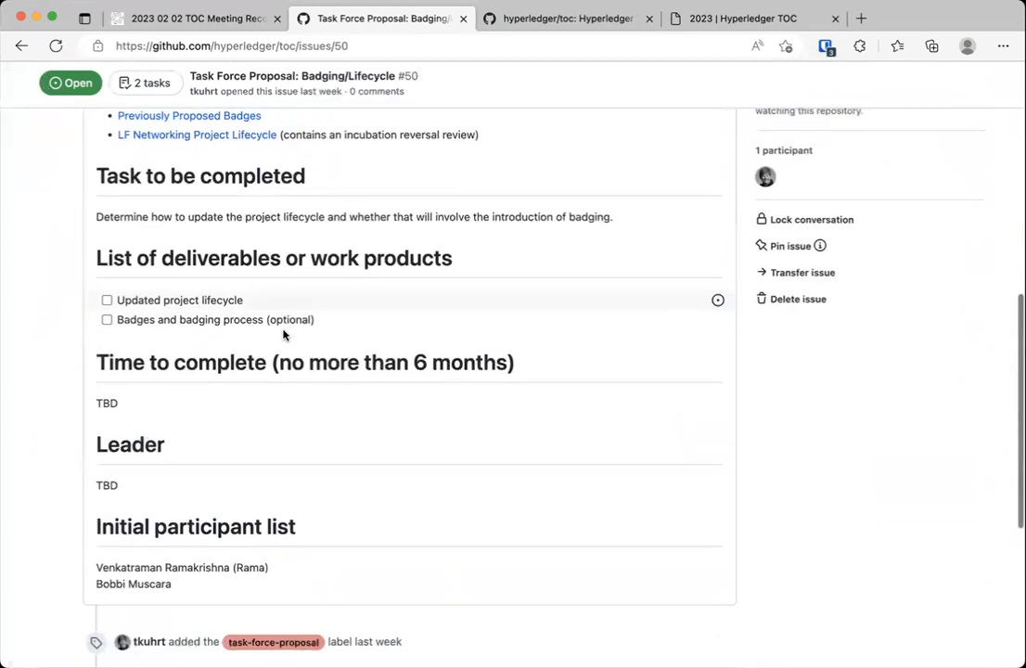
{"action": "scroll", "scroll_direction": "down", "scroll_amount": 3}
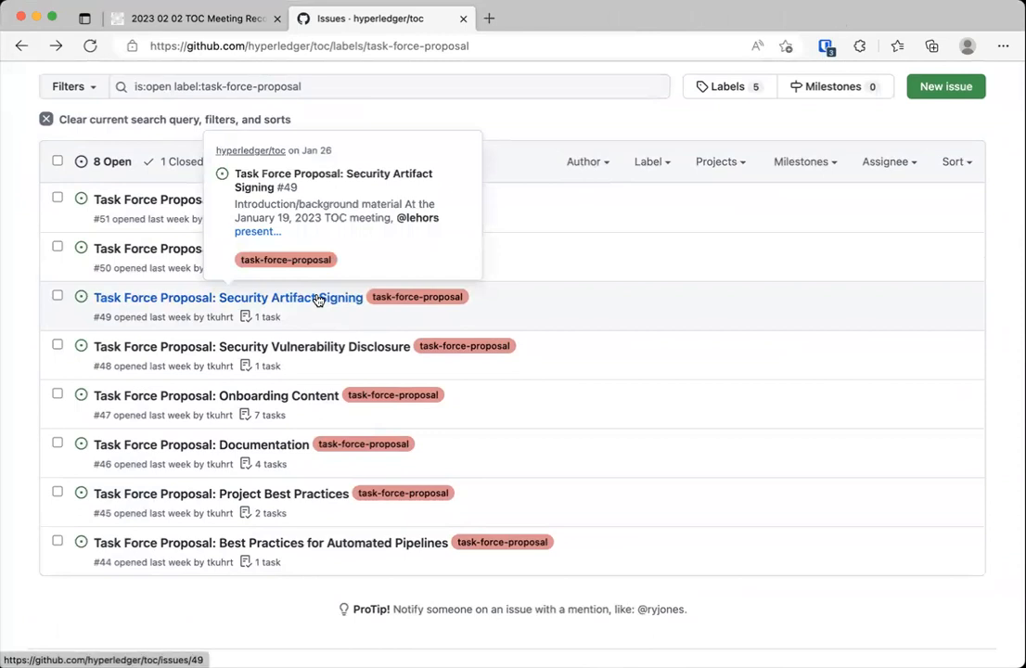
Step: Open proposal #49, Security Artifact Signing, and scroll to its participant list
{"action": "left_click", "coordinate": [227, 297]}
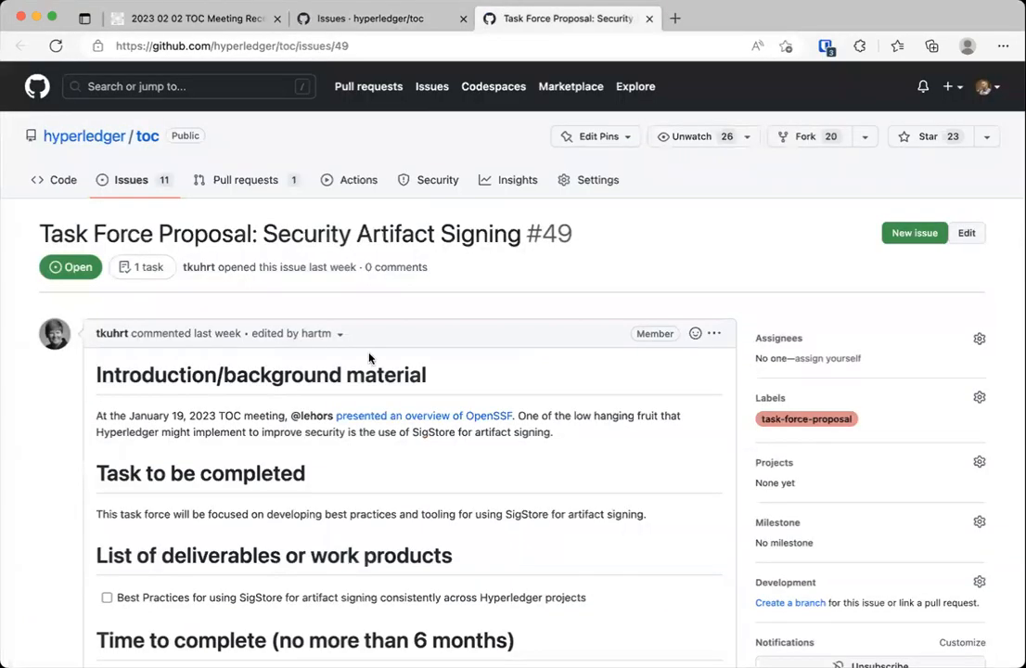
{"action": "scroll", "scroll_direction": "down", "scroll_amount": 3}
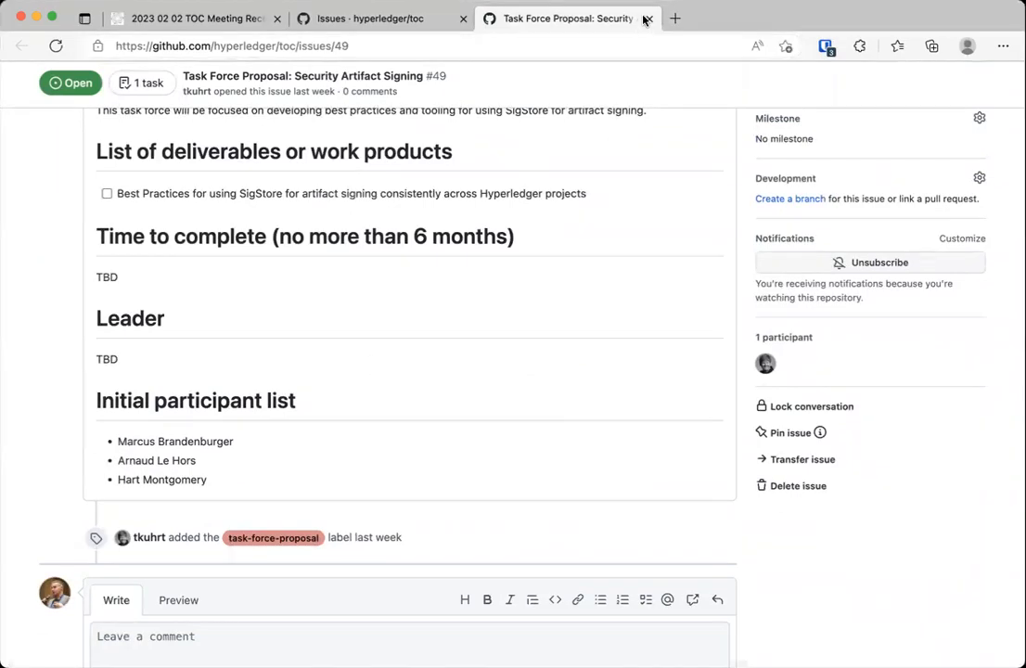
{"action": "mouse_move", "coordinate": [648, 18]}
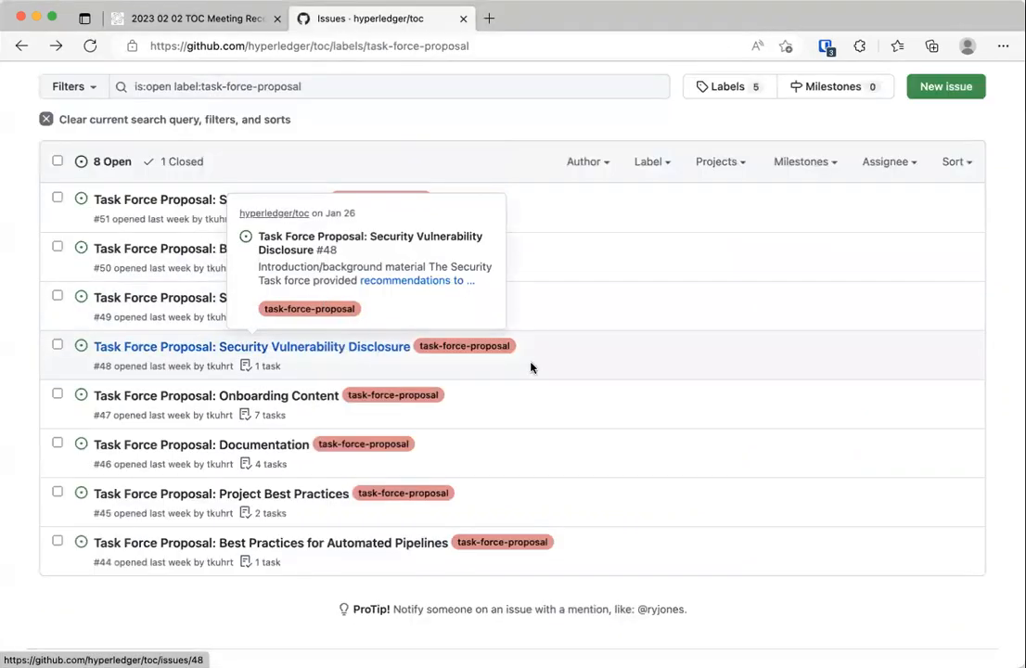
{"action": "mouse_move", "coordinate": [547, 364]}
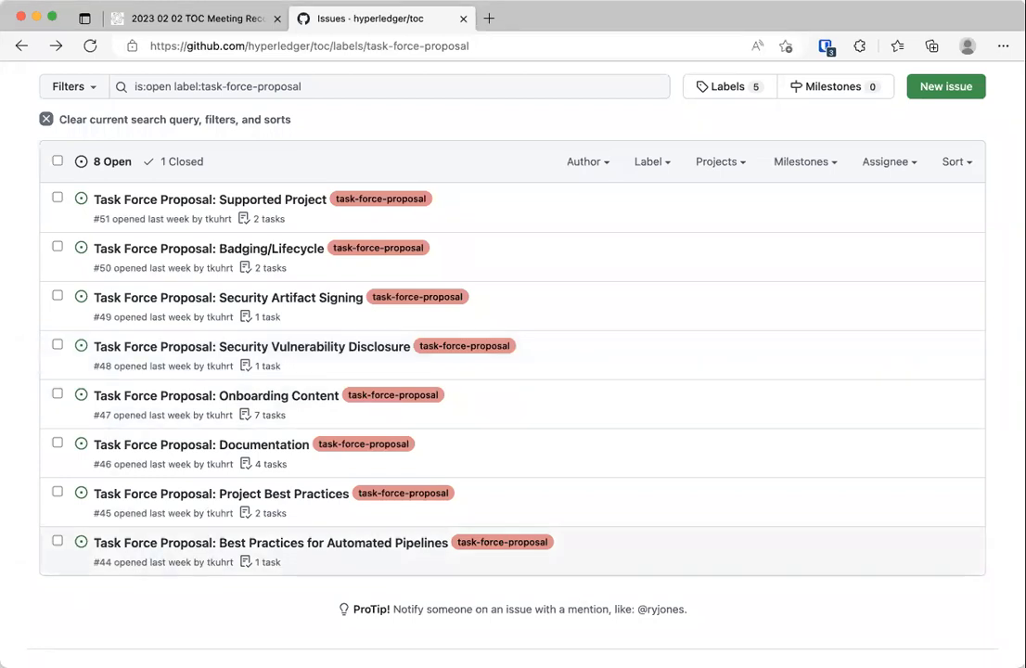
{"action": "mouse_move", "coordinate": [514, 591]}
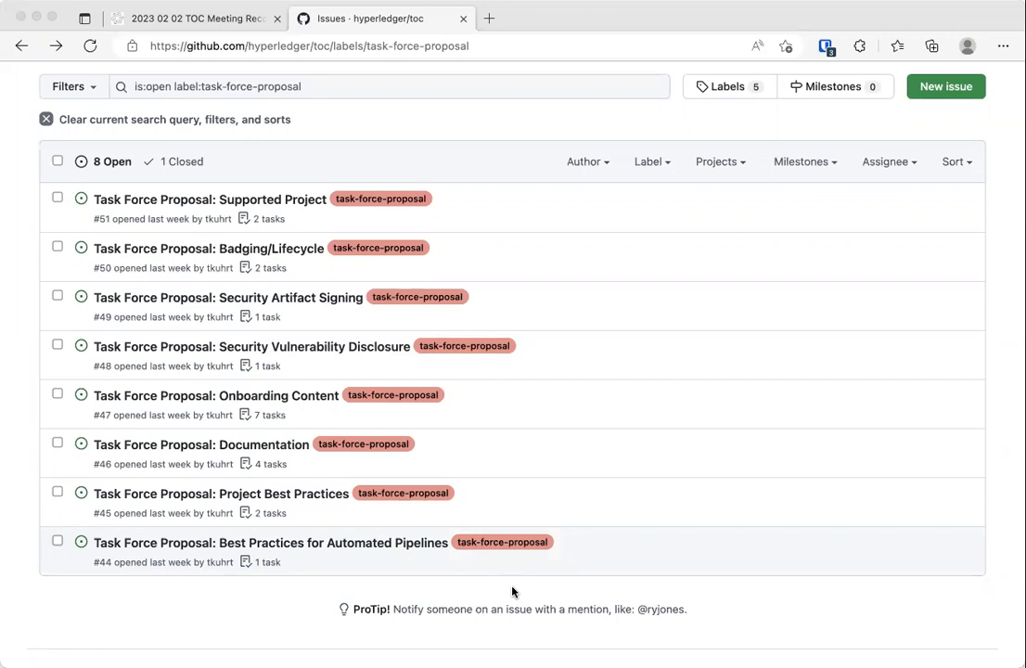
{"action": "mouse_move", "coordinate": [392, 520]}
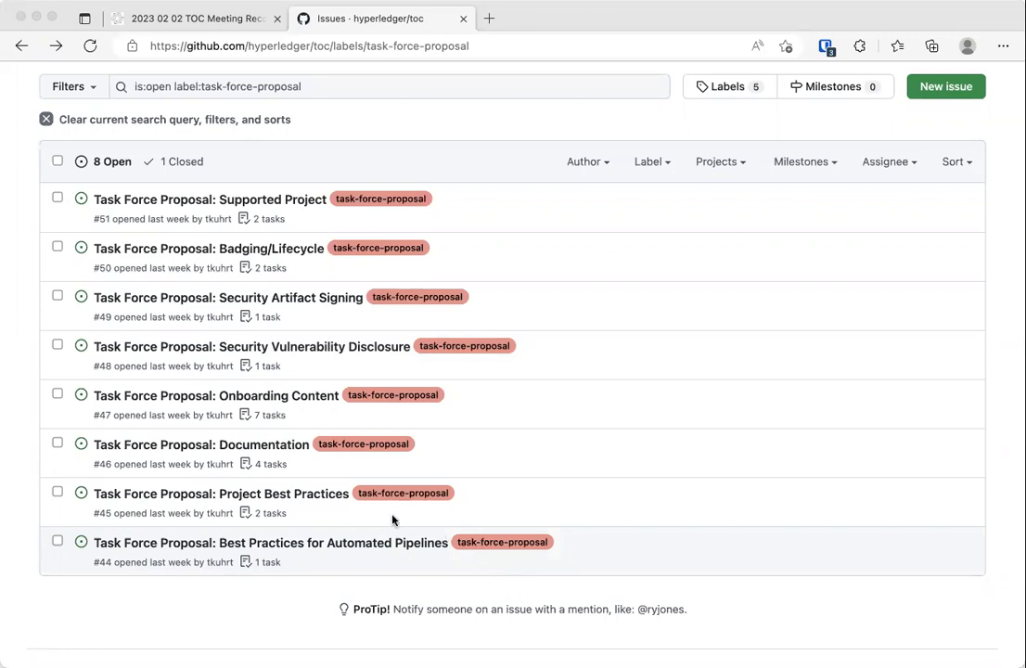
{"action": "mouse_move", "coordinate": [393, 521]}
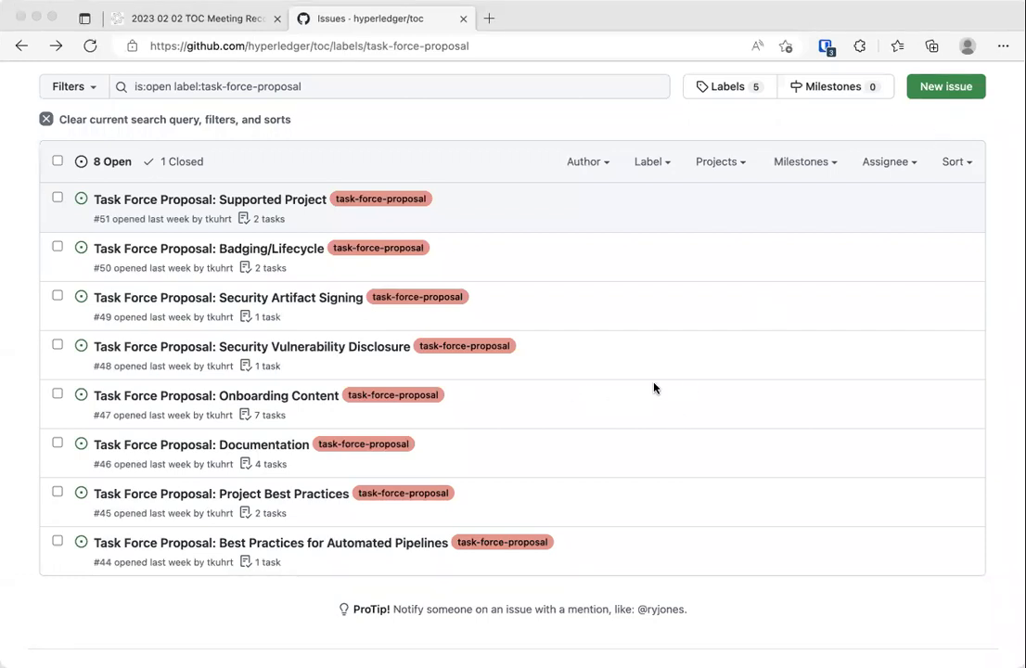
{"action": "mouse_move", "coordinate": [496, 537]}
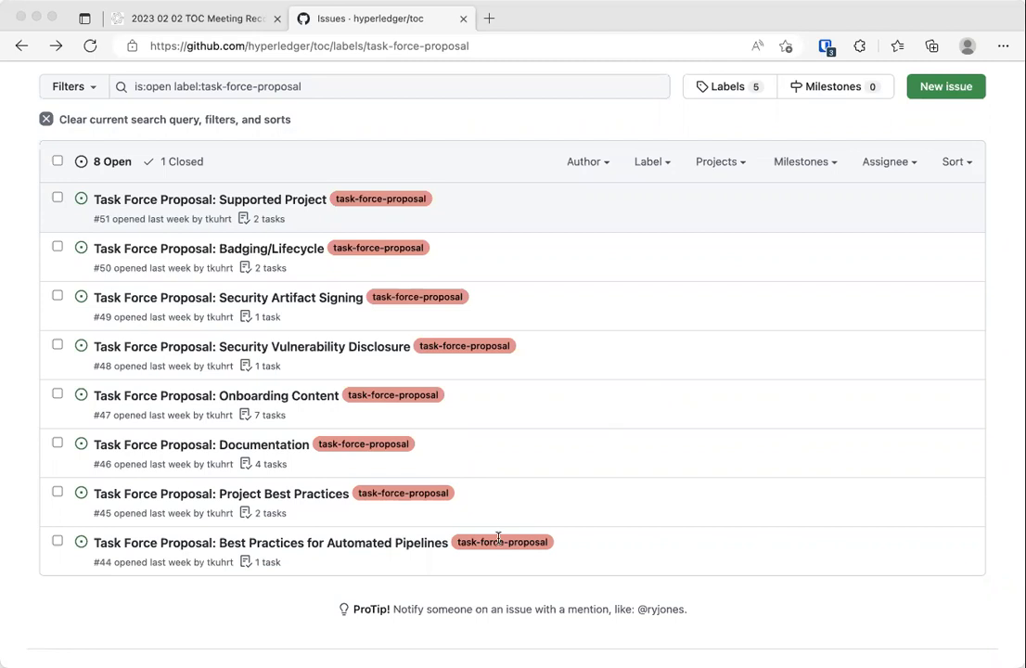
{"action": "mouse_move", "coordinate": [568, 529]}
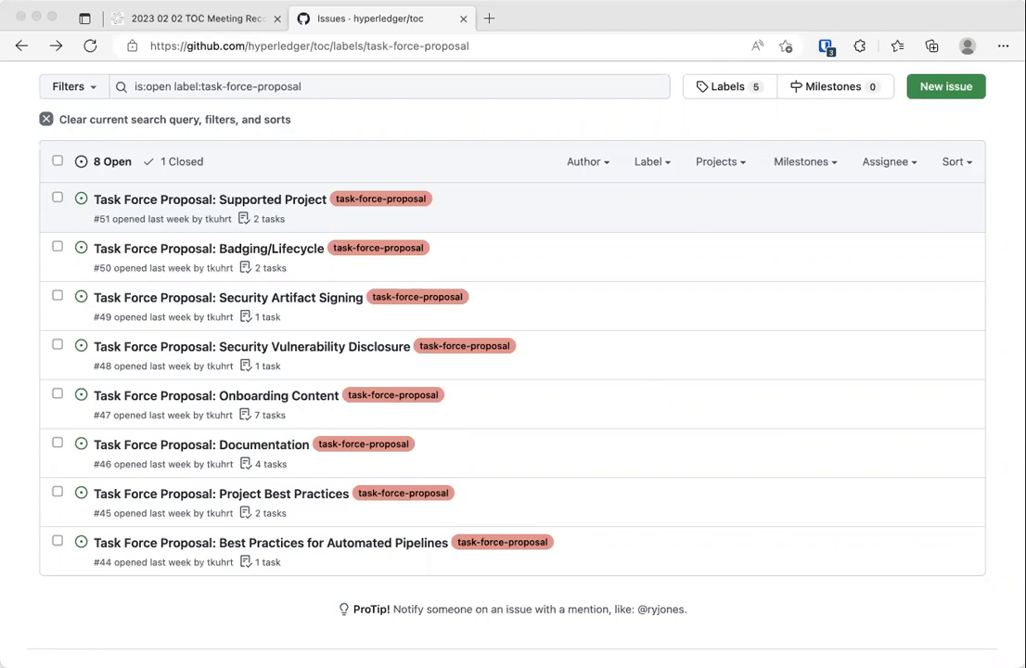
{"action": "mouse_move", "coordinate": [448, 379]}
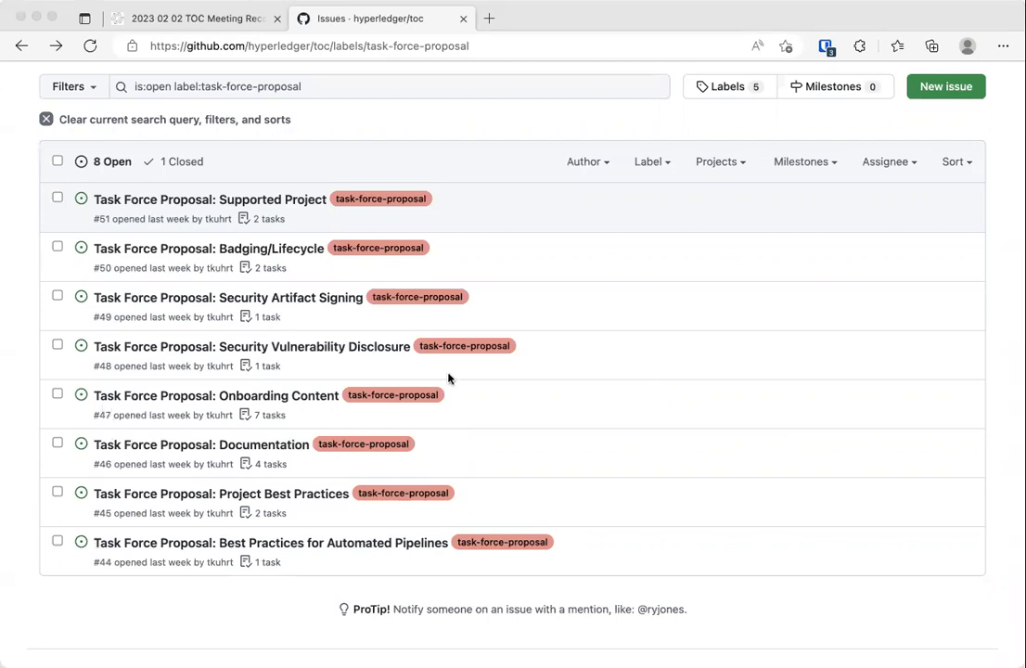
{"action": "mouse_move", "coordinate": [450, 379]}
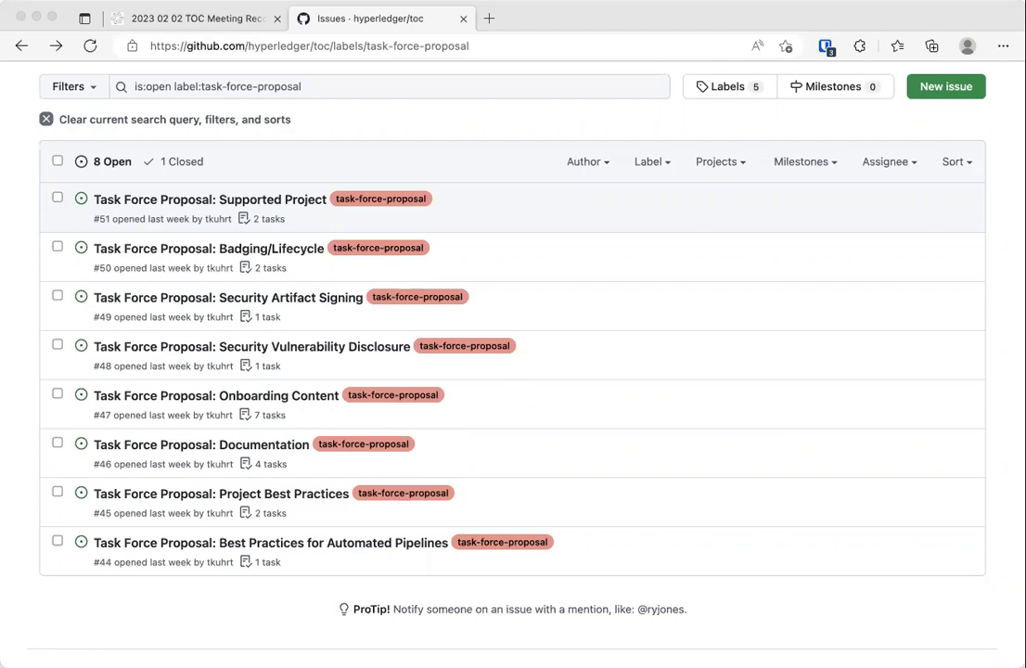
{"action": "mouse_move", "coordinate": [683, 587]}
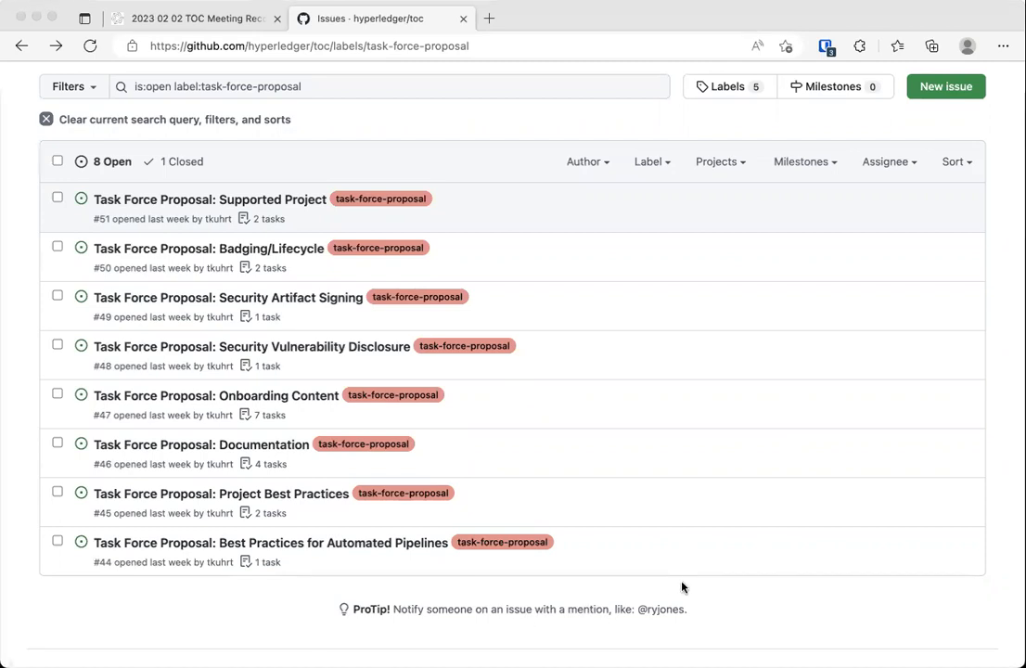
{"action": "mouse_move", "coordinate": [381, 612]}
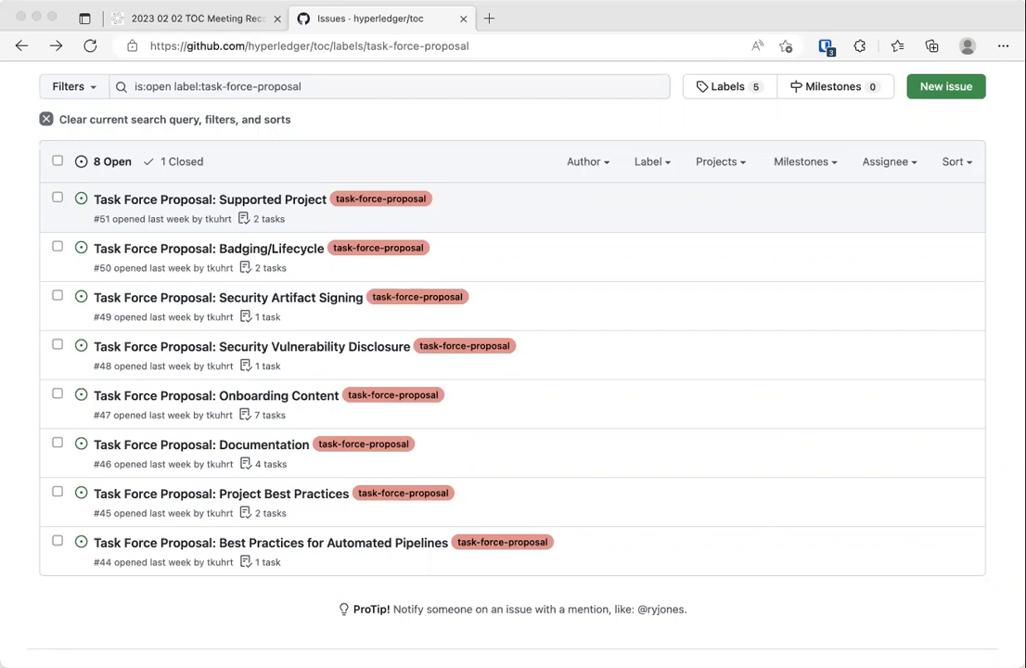
{"action": "mouse_move", "coordinate": [977, 167]}
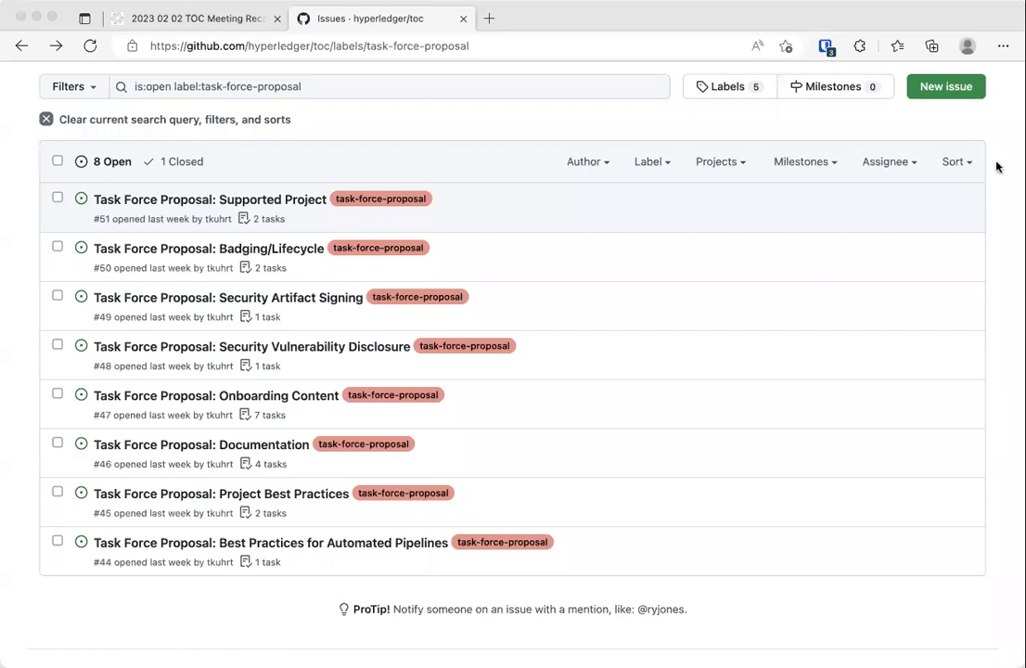
{"action": "mouse_move", "coordinate": [578, 412]}
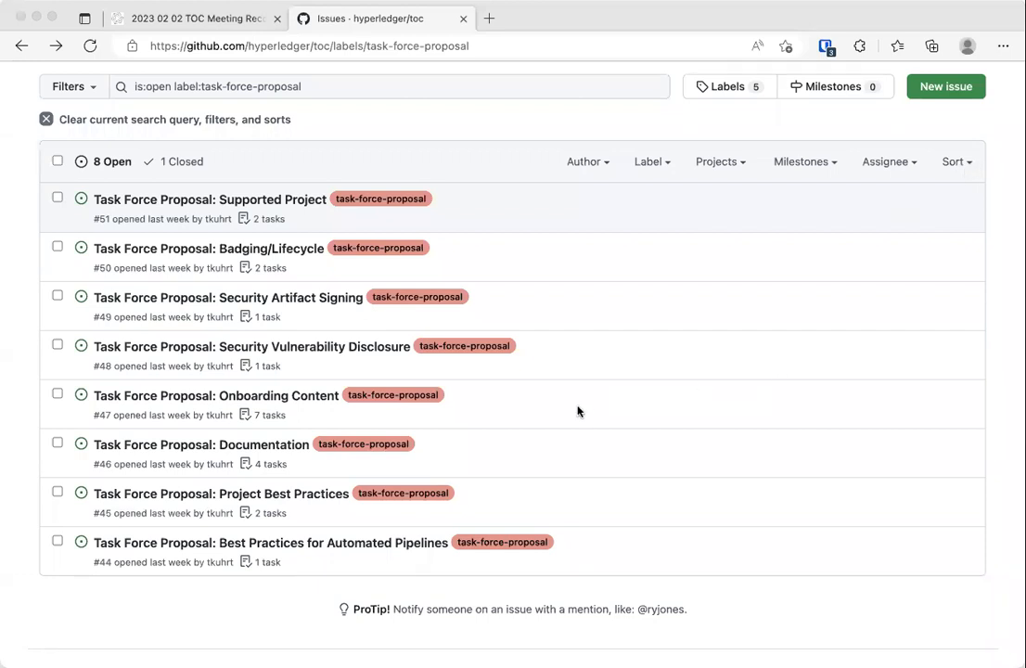
{"action": "mouse_move", "coordinate": [666, 156]}
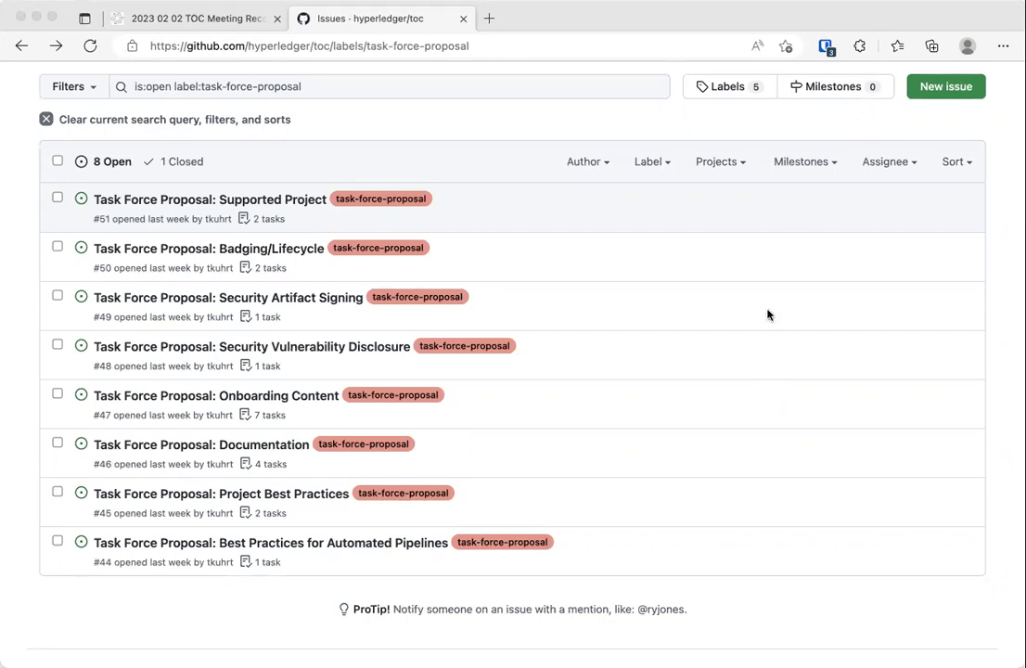
{"action": "mouse_move", "coordinate": [886, 533]}
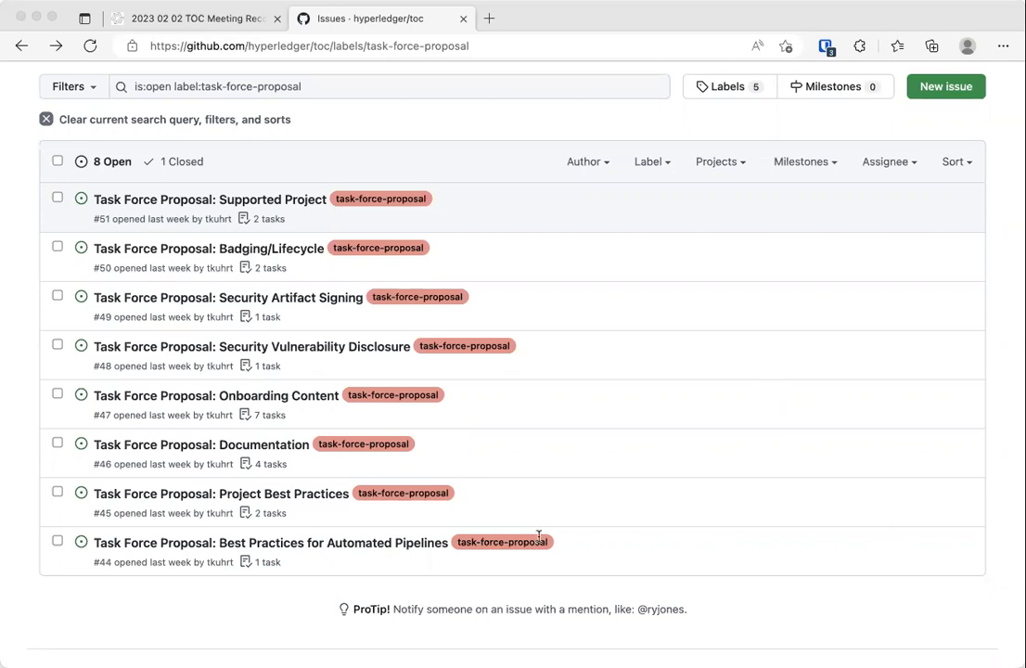
{"action": "mouse_move", "coordinate": [430, 351]}
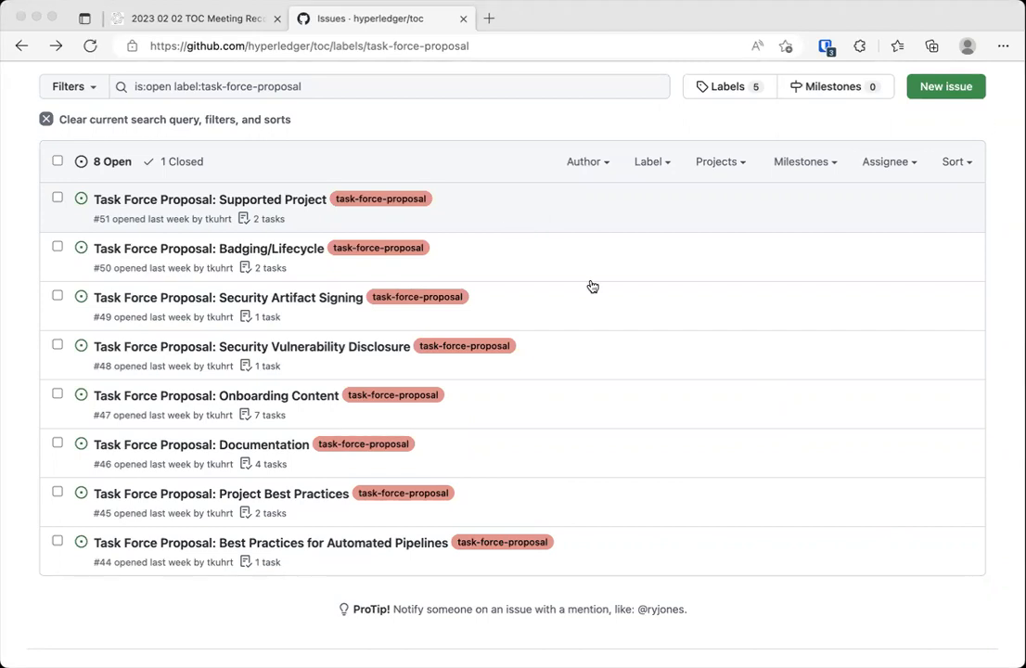
{"action": "mouse_move", "coordinate": [992, 284]}
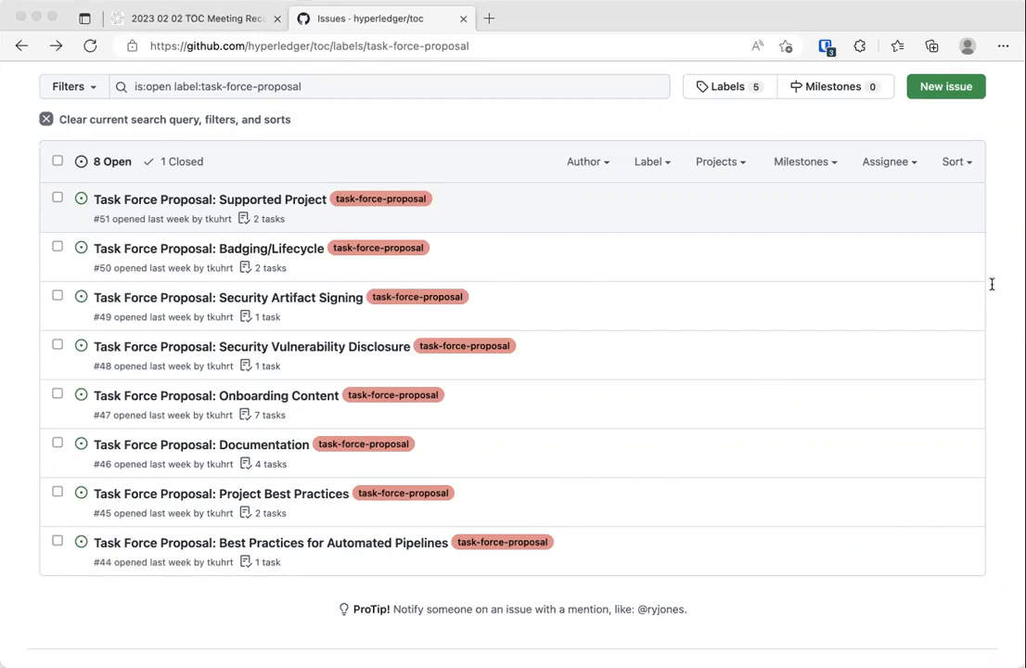
{"action": "mouse_move", "coordinate": [484, 347]}
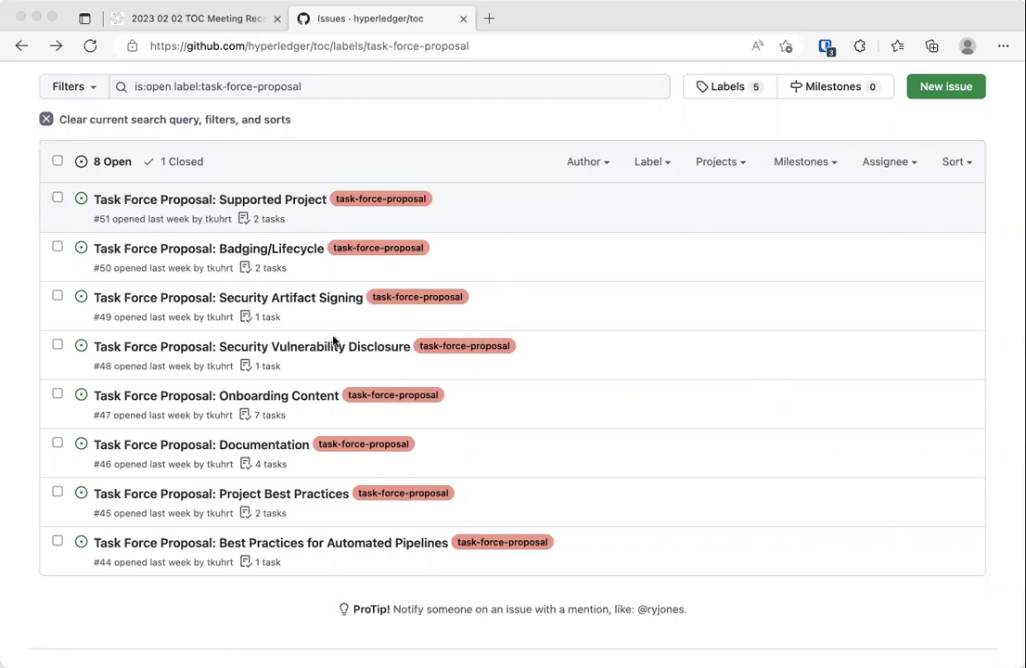
{"action": "mouse_move", "coordinate": [491, 153]}
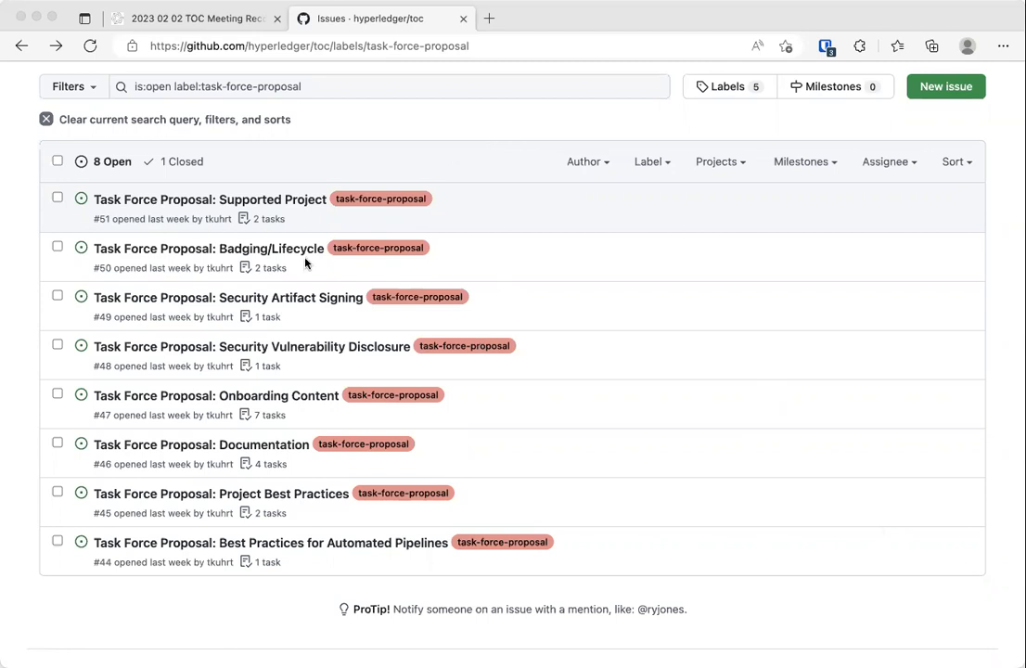
{"action": "mouse_move", "coordinate": [289, 188]}
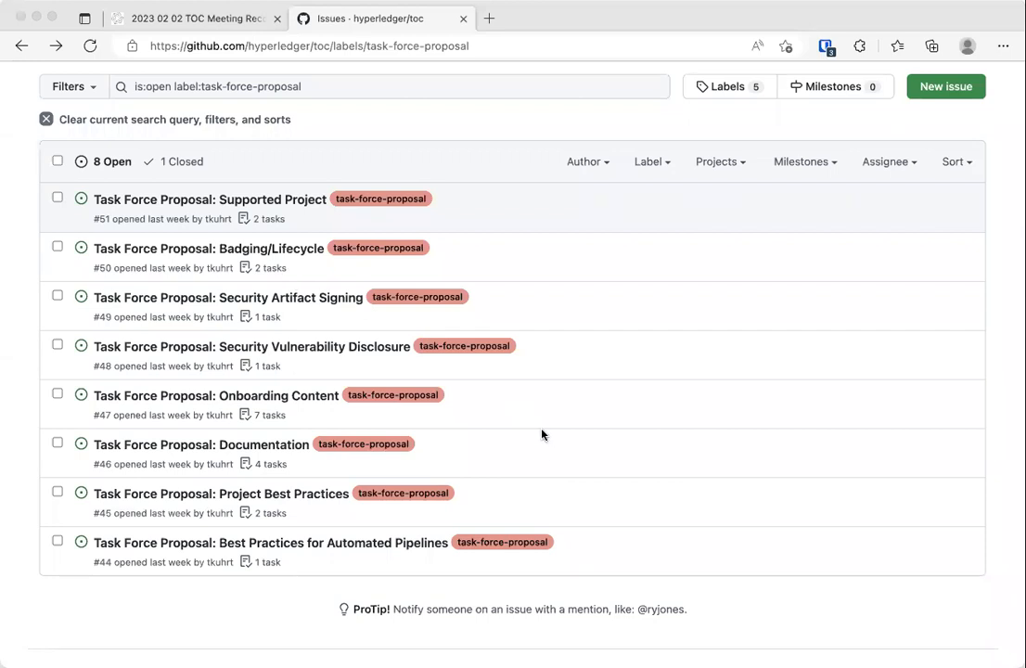
{"action": "mouse_move", "coordinate": [341, 532]}
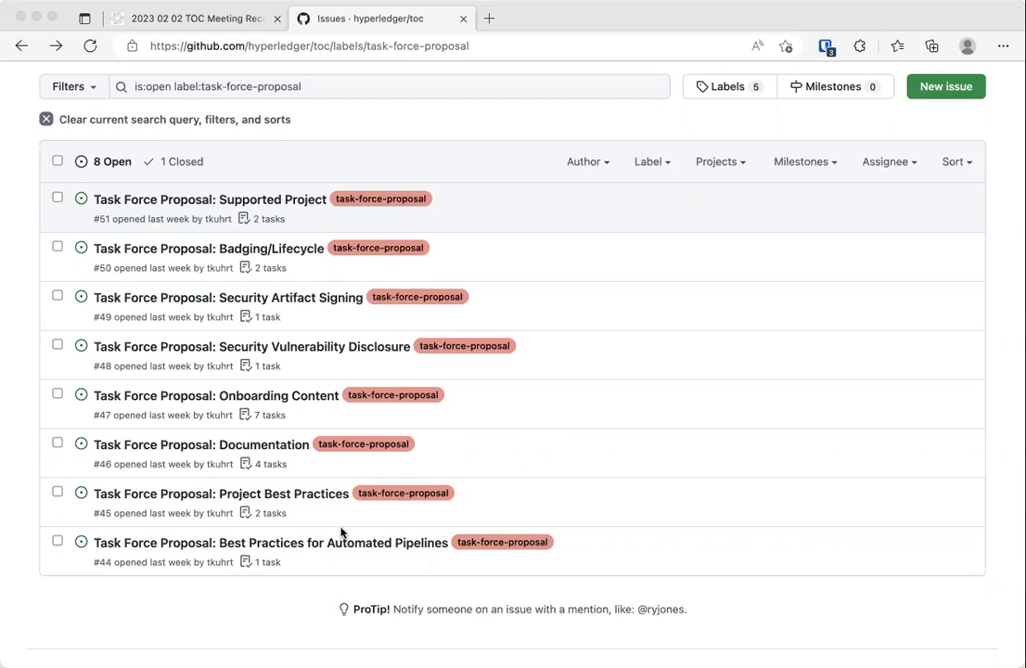
{"action": "mouse_move", "coordinate": [720, 469]}
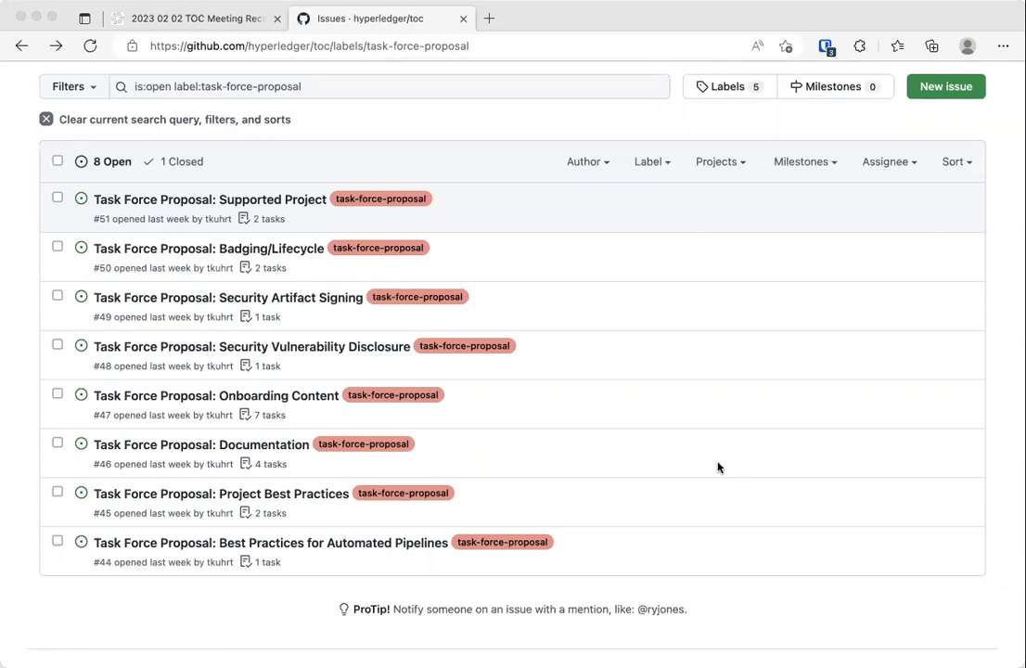
{"action": "mouse_move", "coordinate": [920, 587]}
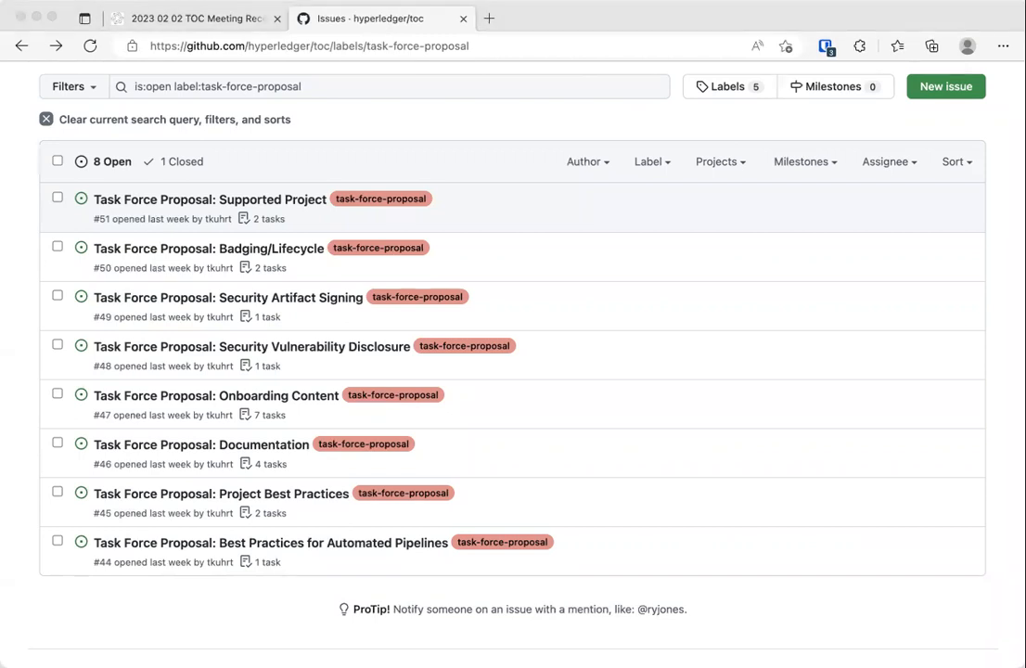
{"action": "mouse_move", "coordinate": [74, 218]}
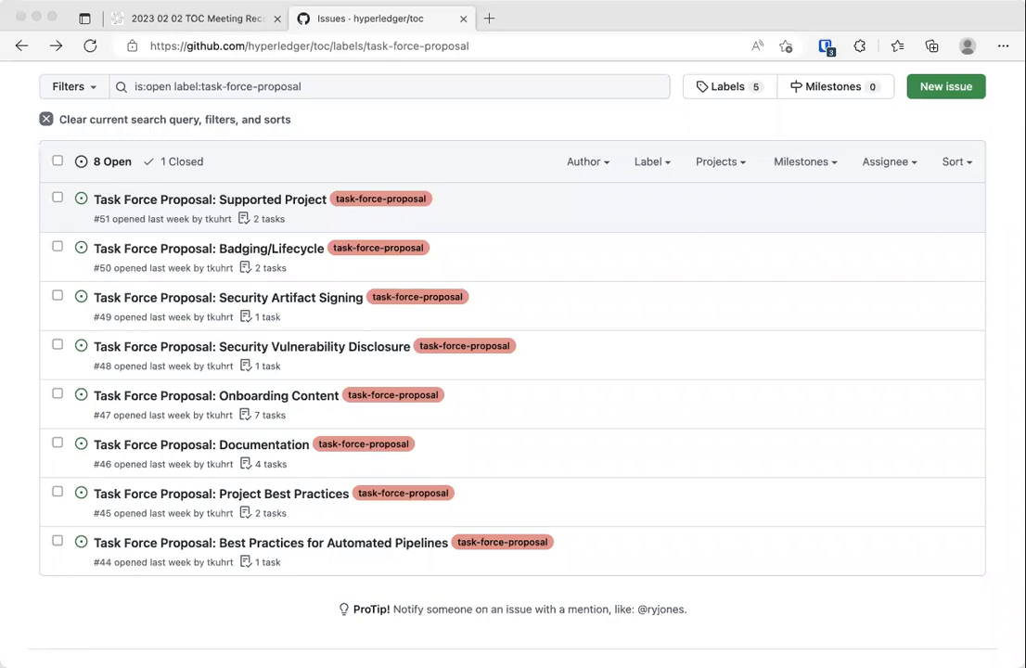
{"action": "mouse_move", "coordinate": [108, 230]}
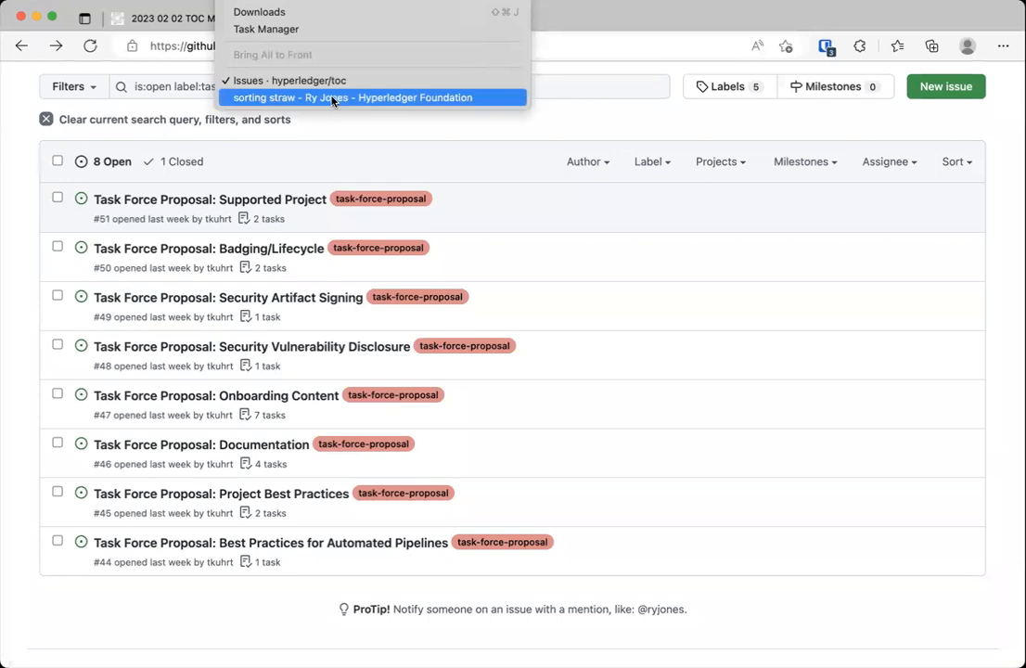
{"action": "left_click", "coordinate": [371, 98]}
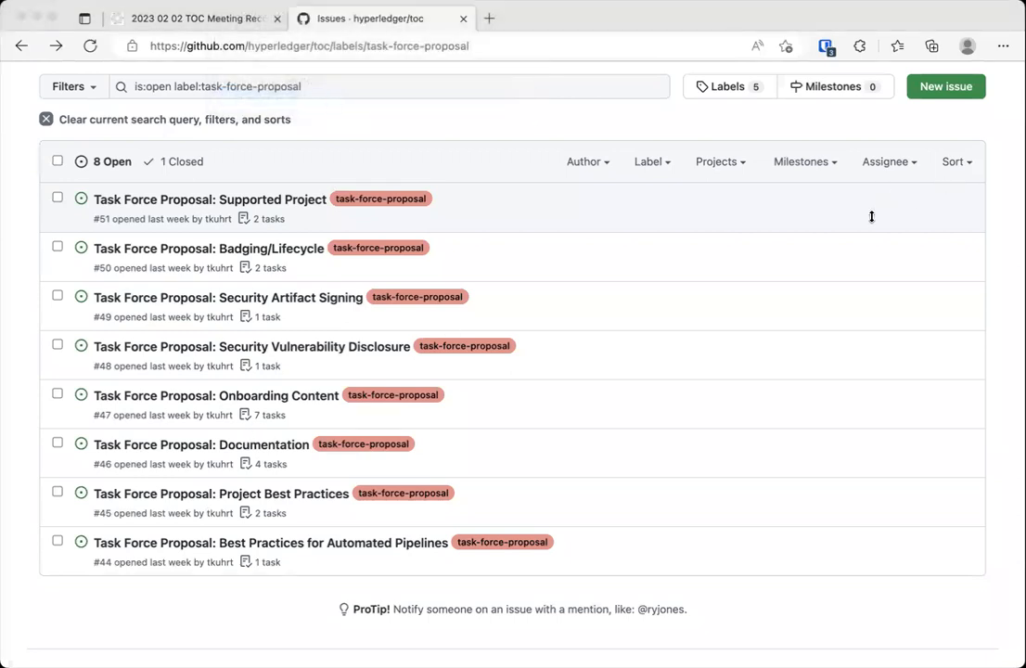
{"action": "mouse_move", "coordinate": [101, 244]}
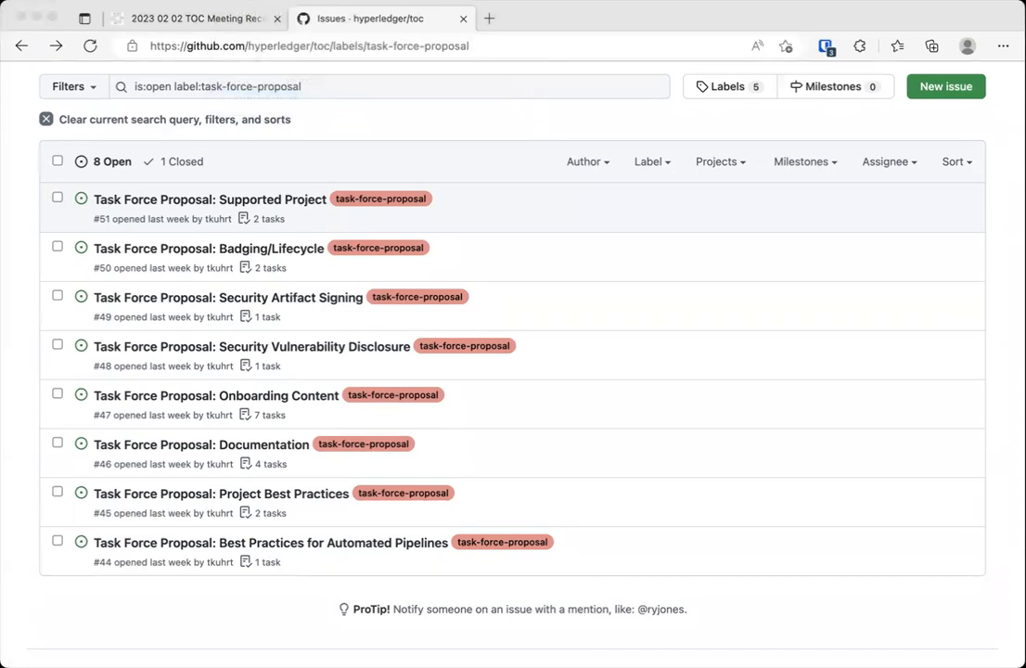
{"action": "mouse_move", "coordinate": [289, 418]}
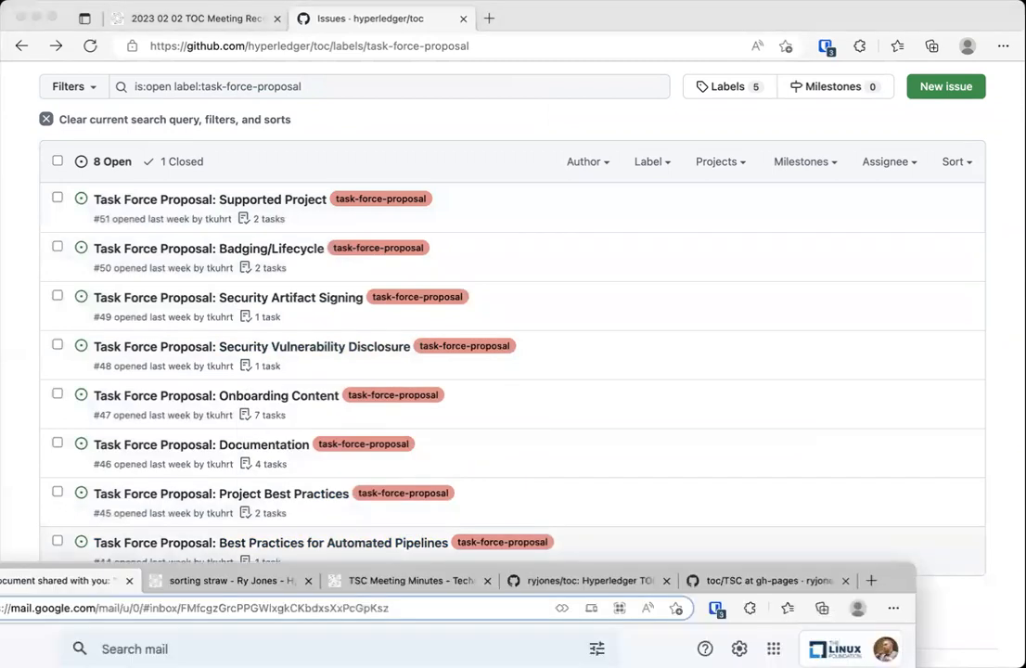
{"action": "mouse_move", "coordinate": [266, 441]}
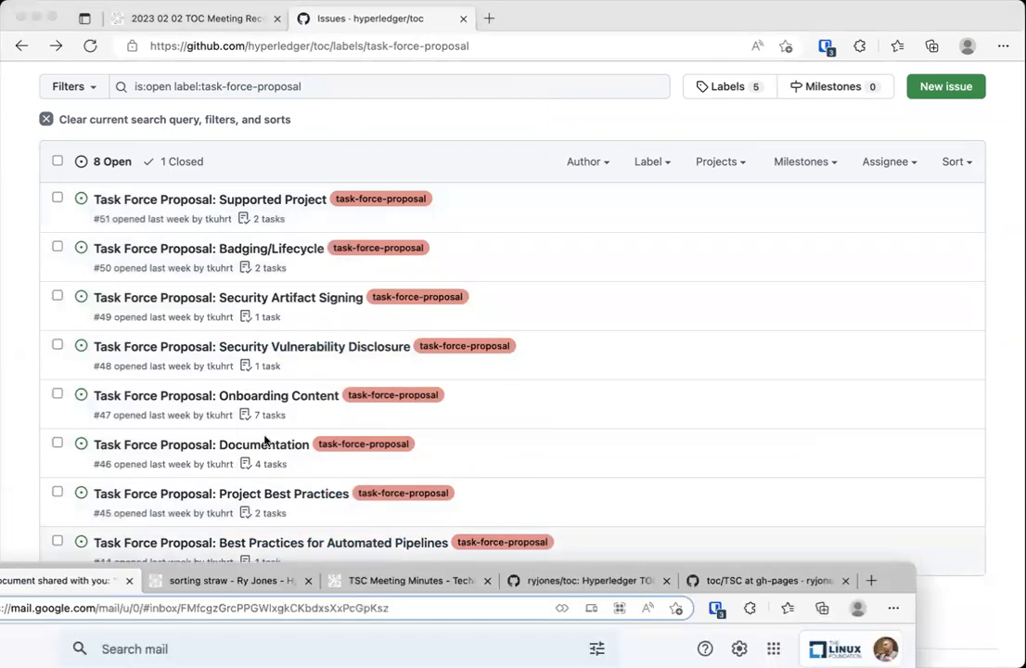
{"action": "mouse_move", "coordinate": [835, 399]}
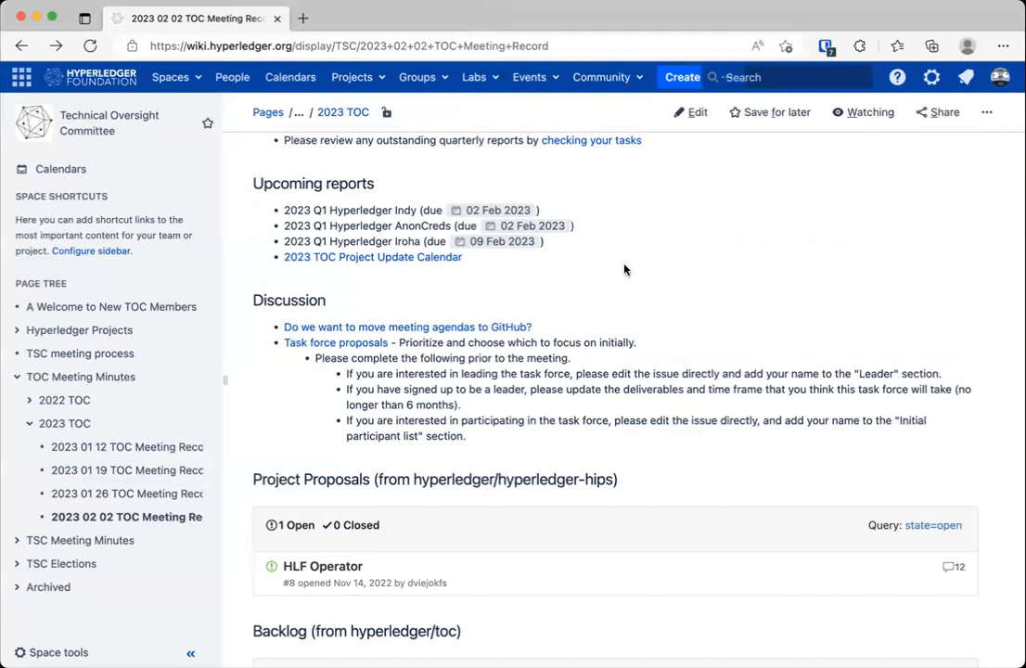
{"action": "mouse_move", "coordinate": [671, 298]}
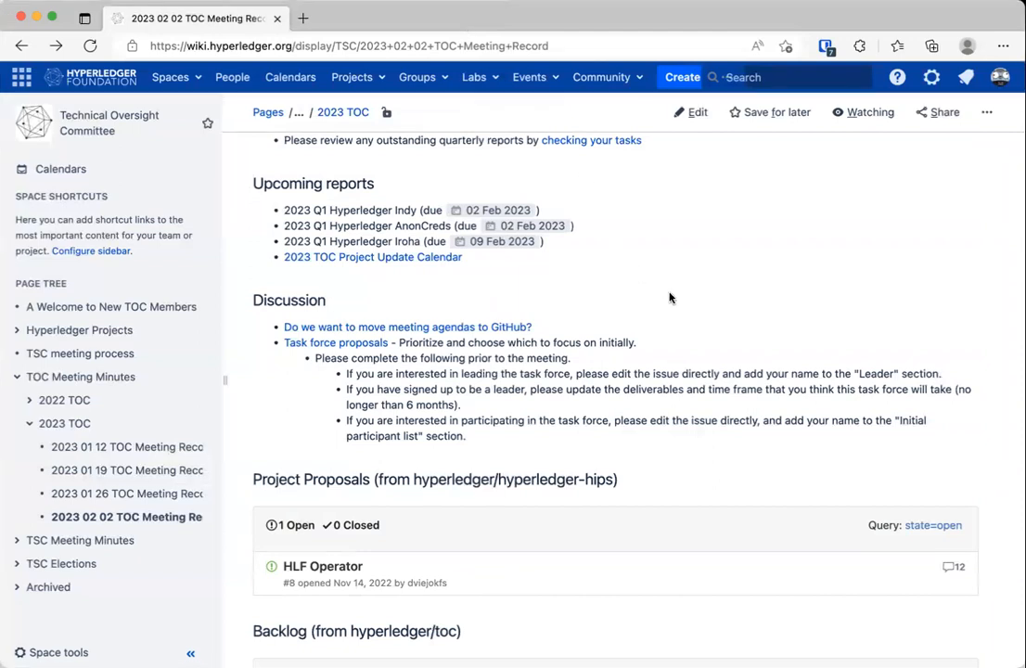